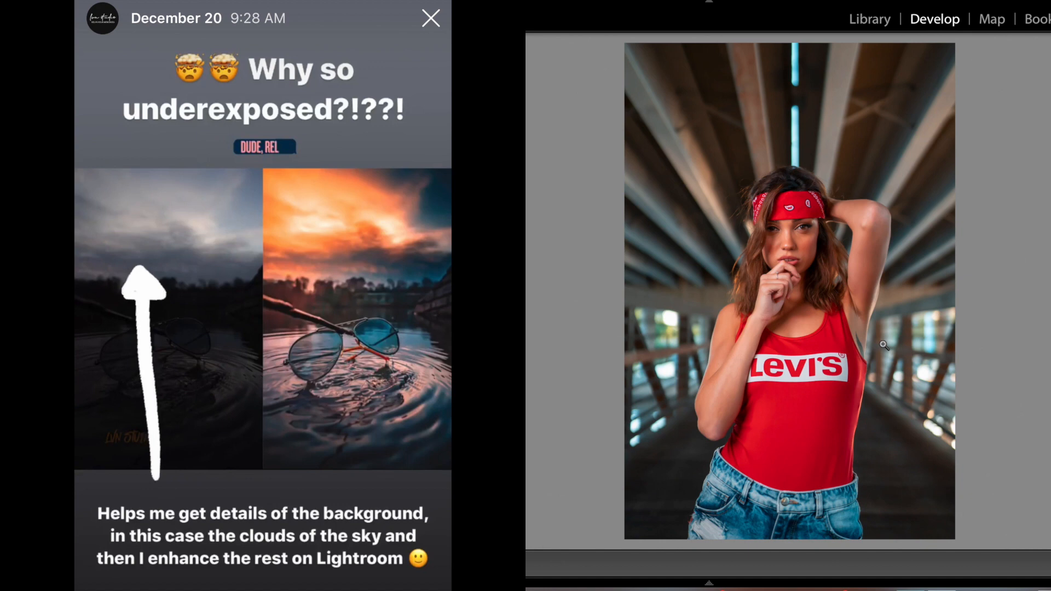
mouse_move(966, 535)
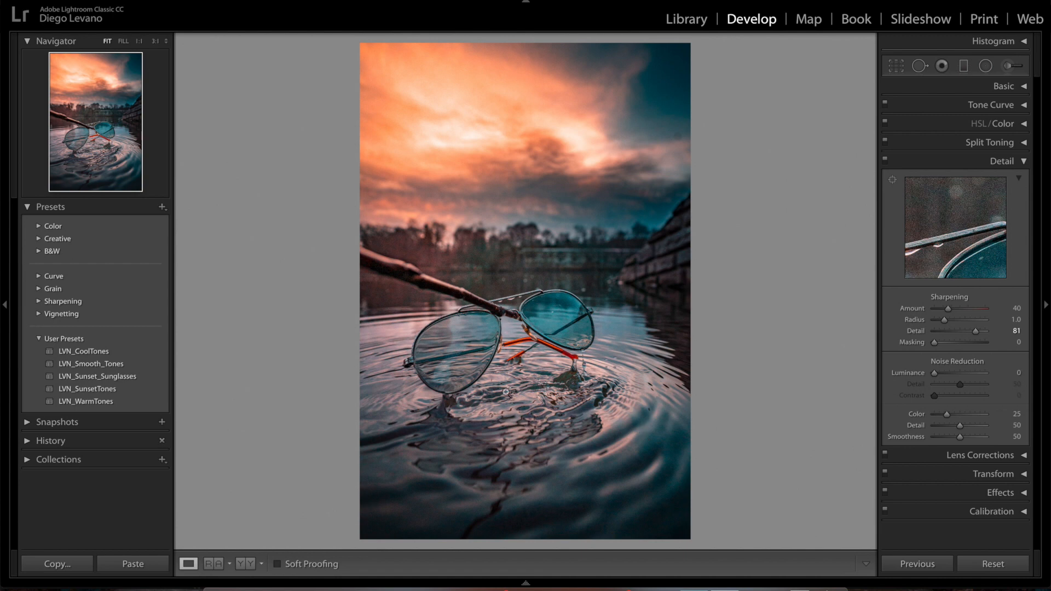
mouse_move(502, 165)
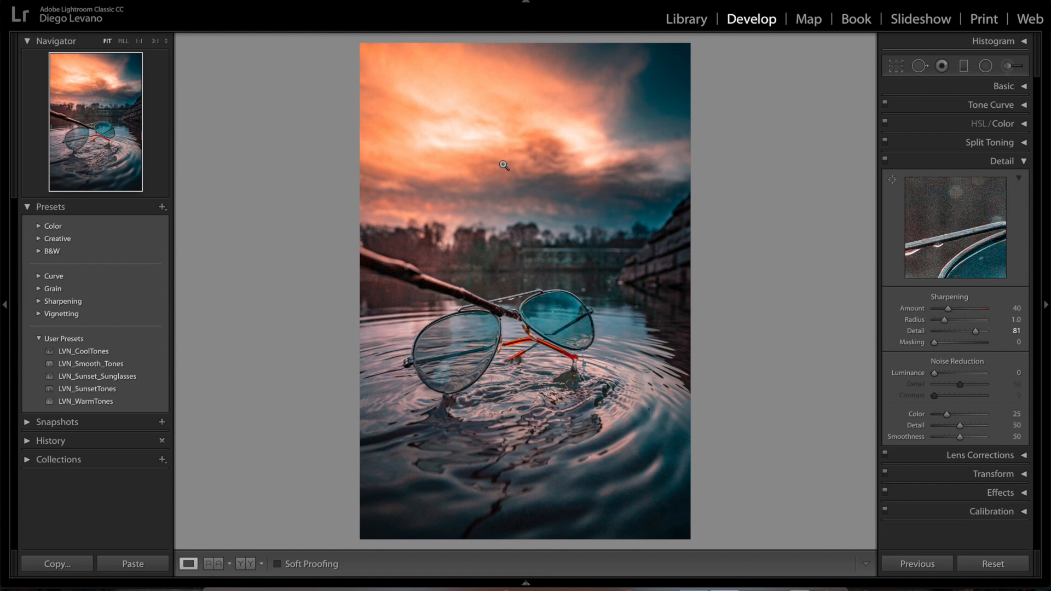
mouse_move(493, 91)
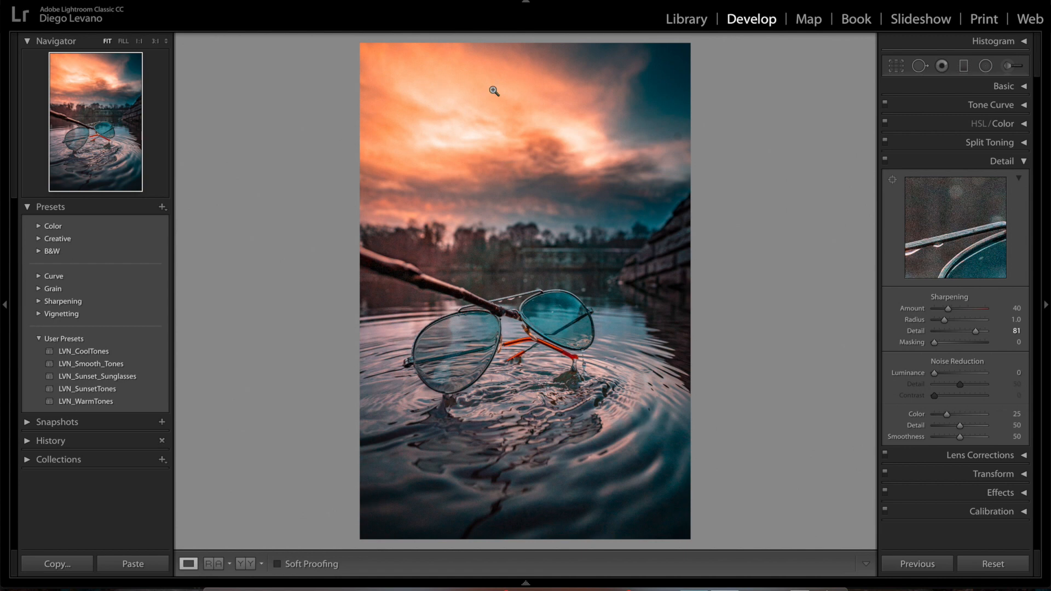
mouse_move(655, 192)
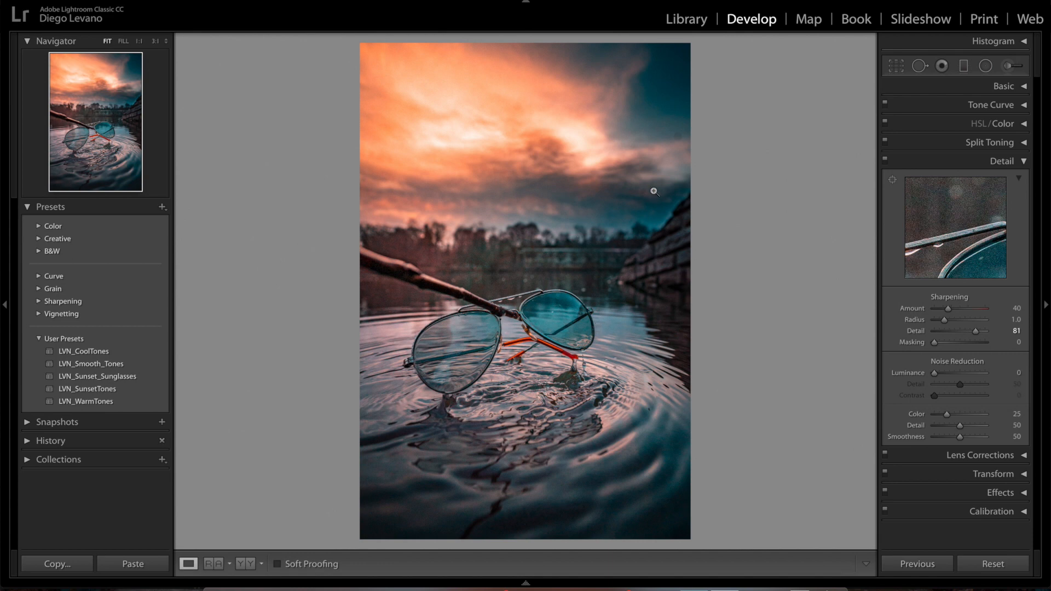
mouse_move(589, 448)
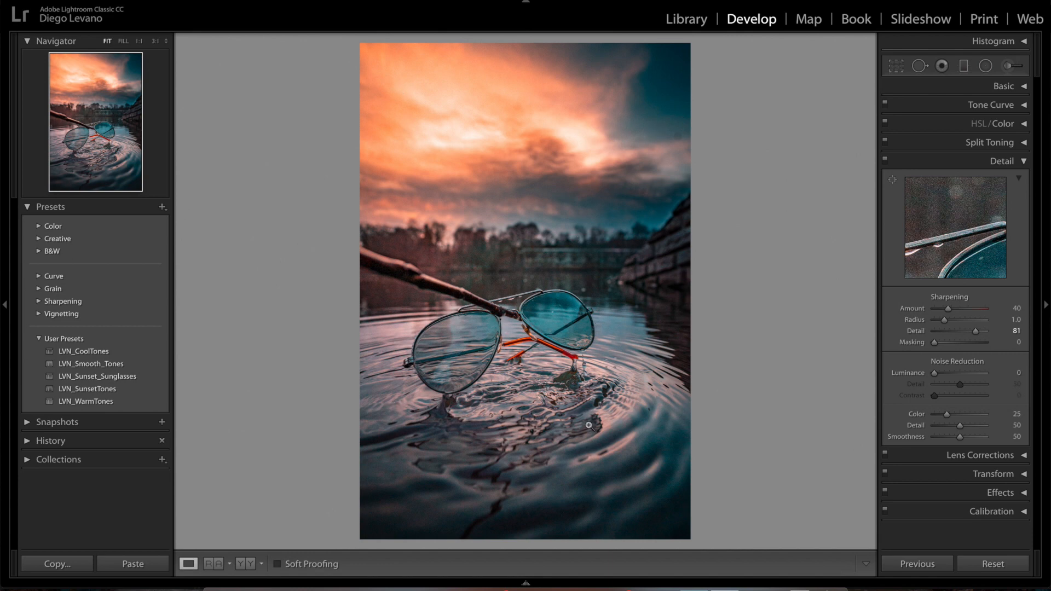
mouse_move(486, 364)
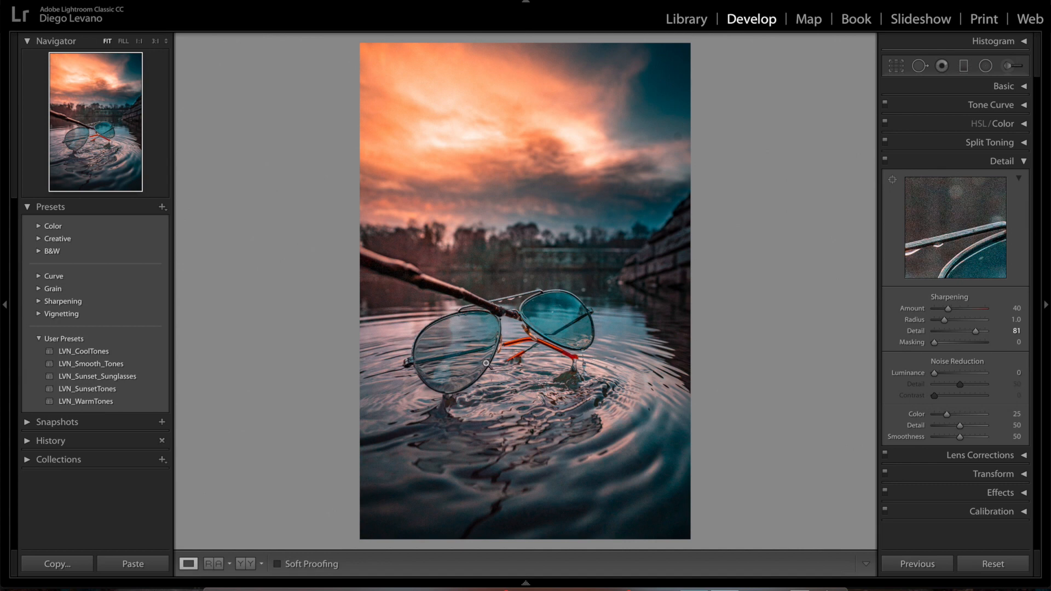
mouse_move(508, 344)
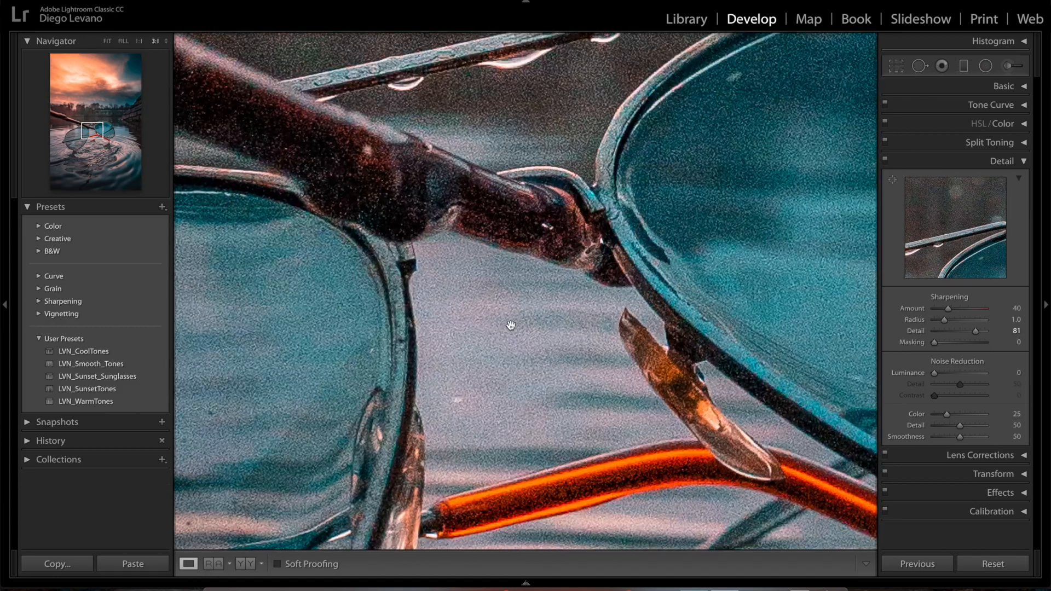
- Pan the close-up along the twig and frame arm, then return to the whole-photo view
drag(510, 326, 596, 393)
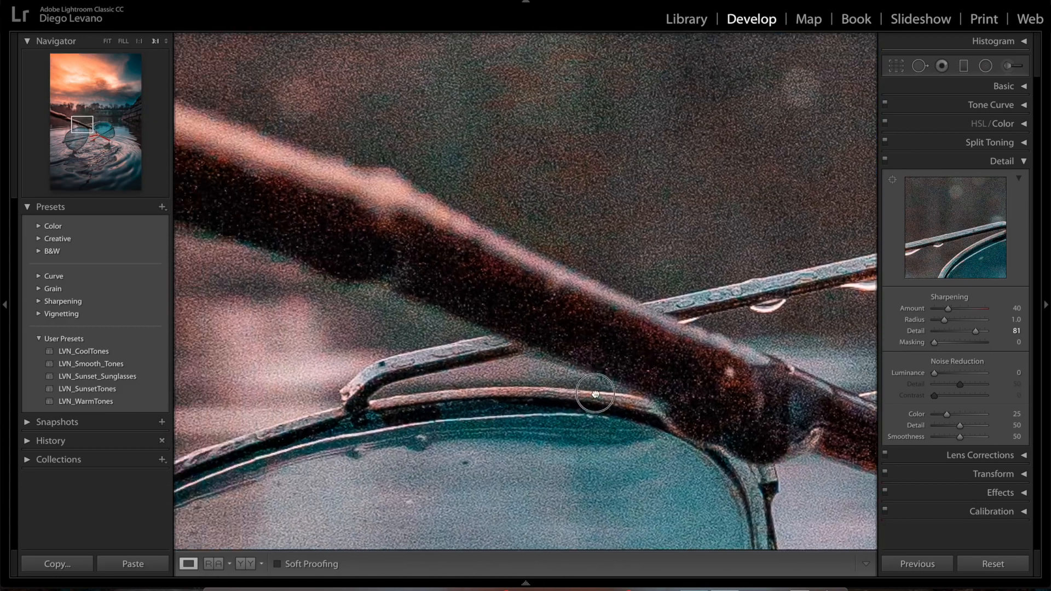
drag(595, 394, 429, 313)
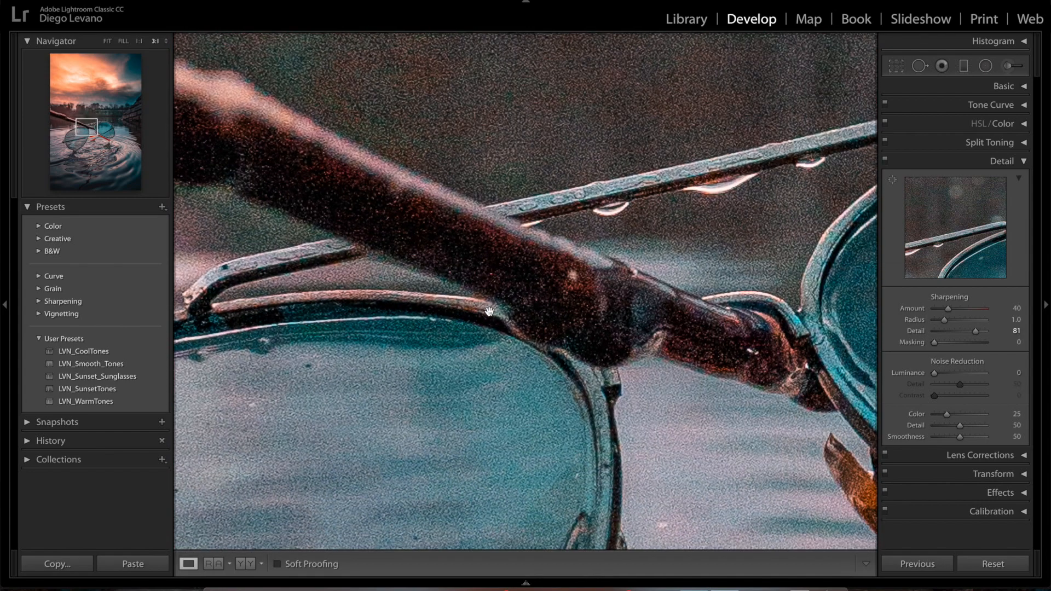
click(107, 41)
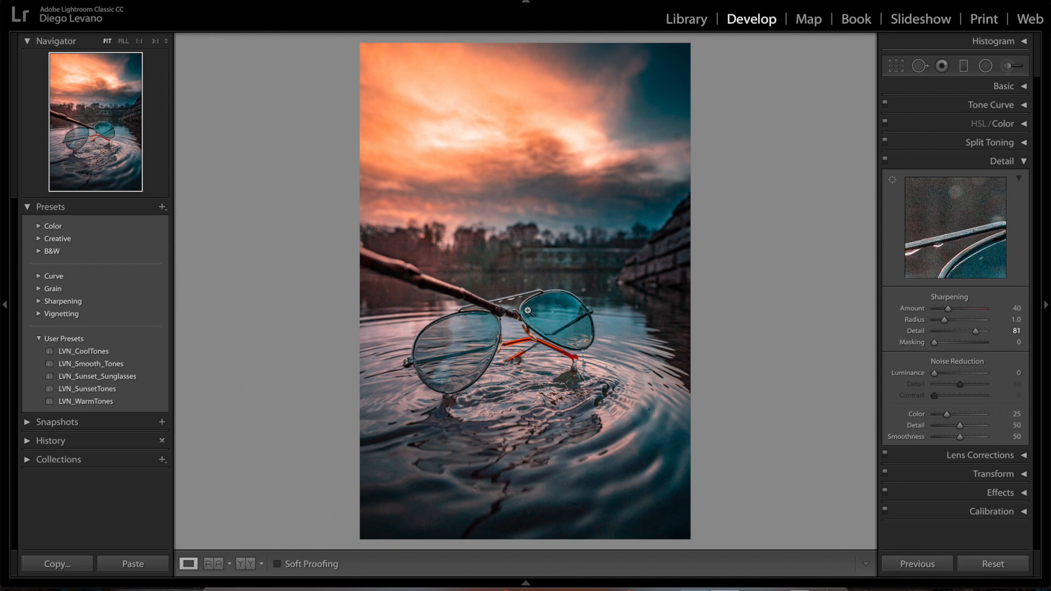
- Collapse and reopen the Detail panel, then zoom 1:1 onto the twig crossing the sunglasses arm
click(1002, 161)
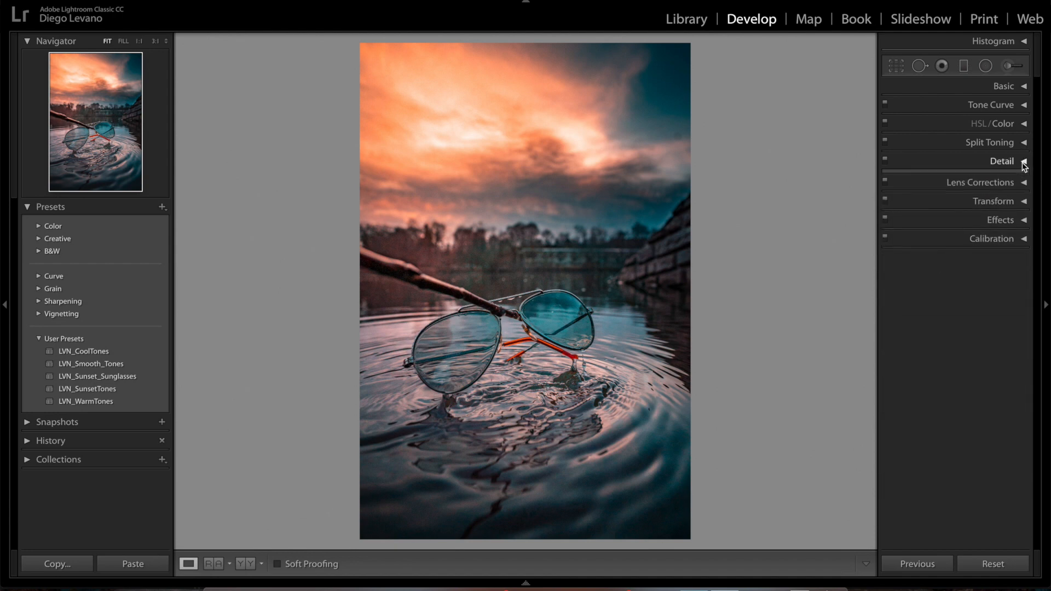
click(1002, 161)
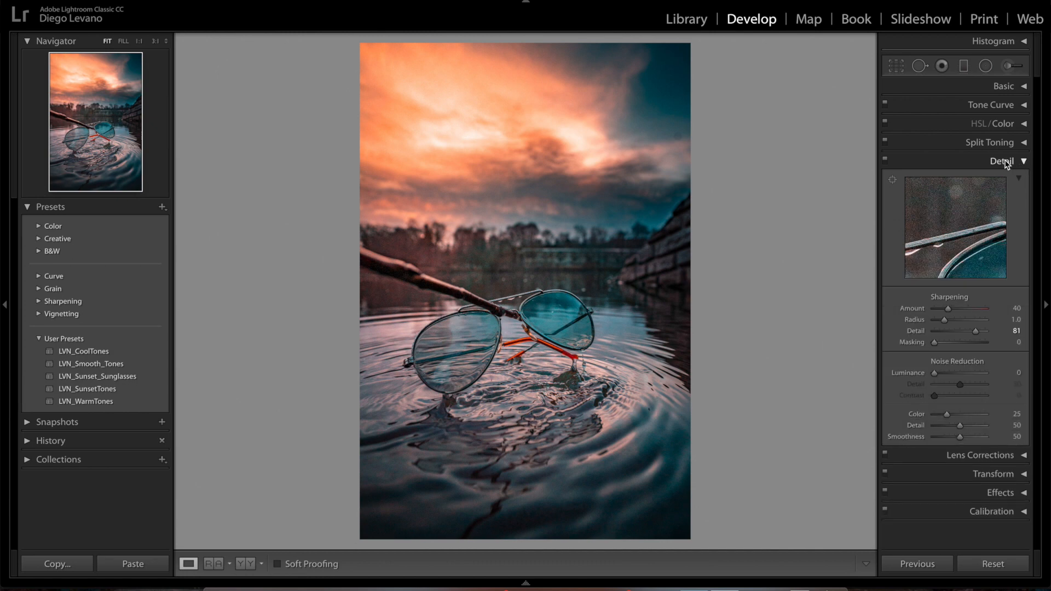
mouse_move(921, 375)
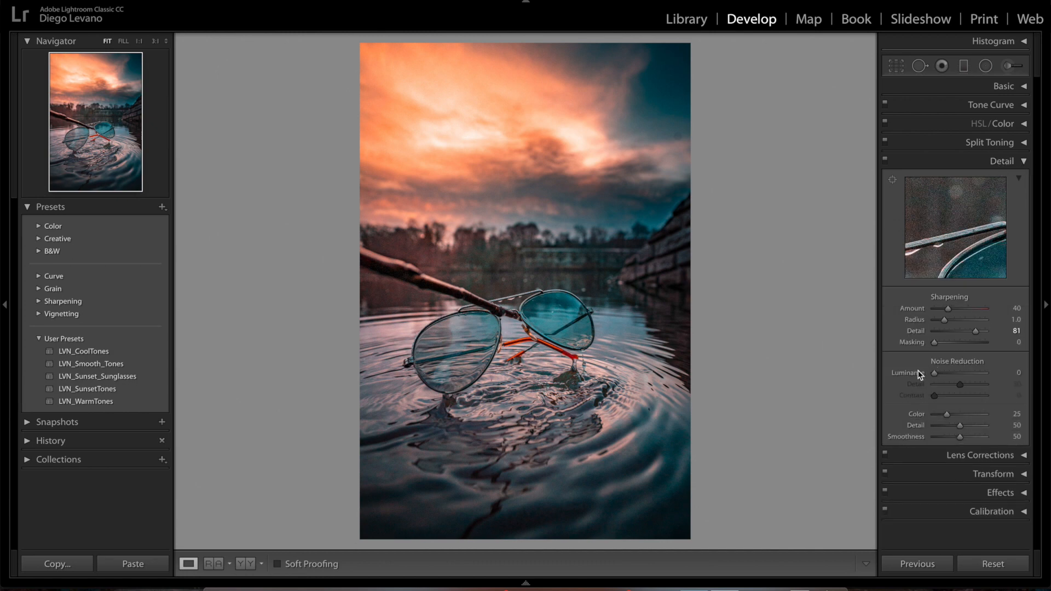
mouse_move(918, 376)
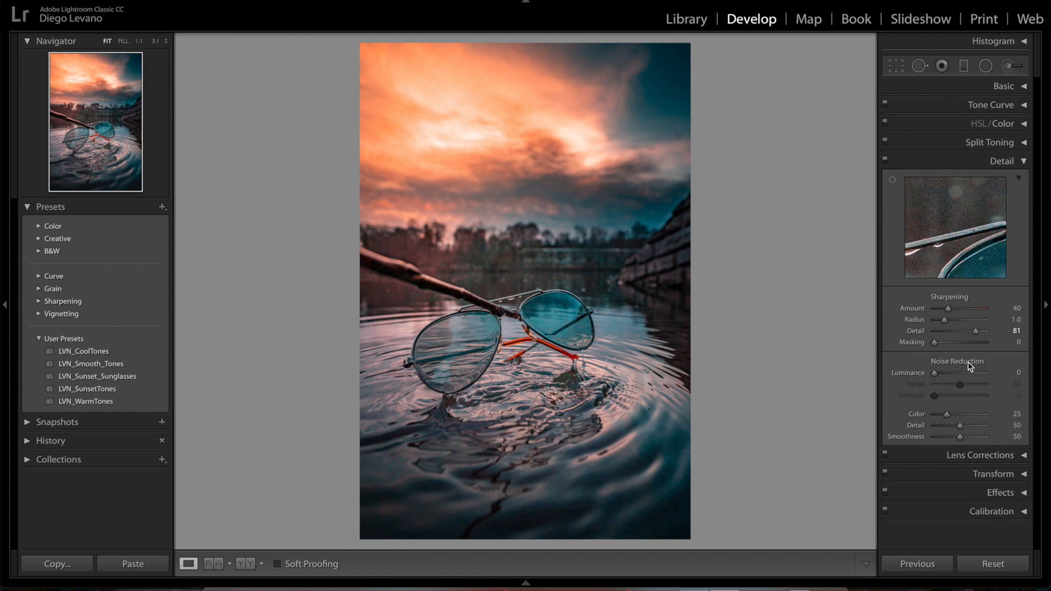
mouse_move(995, 367)
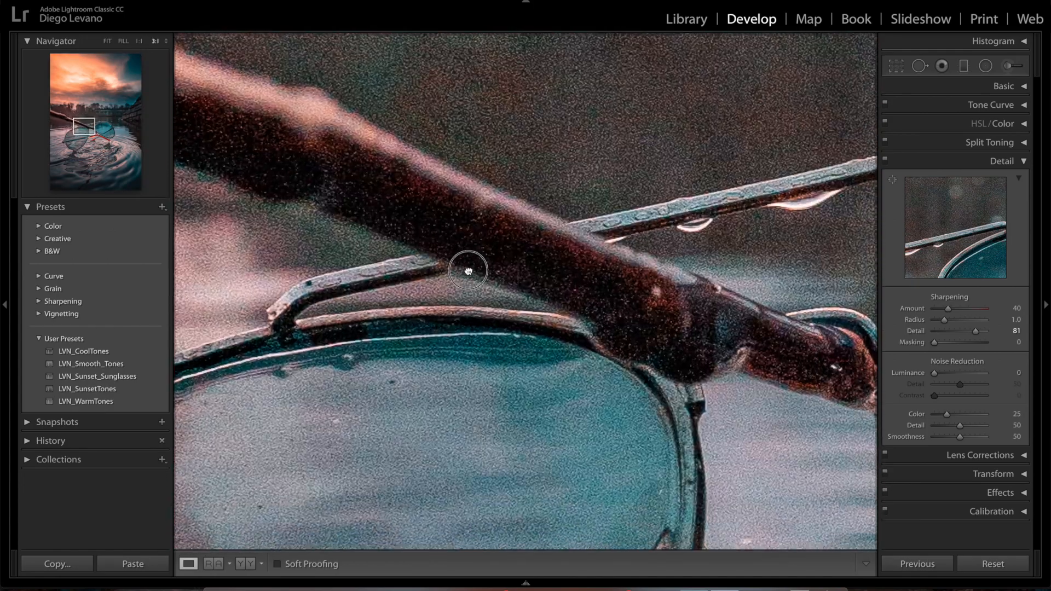
drag(470, 271, 432, 240)
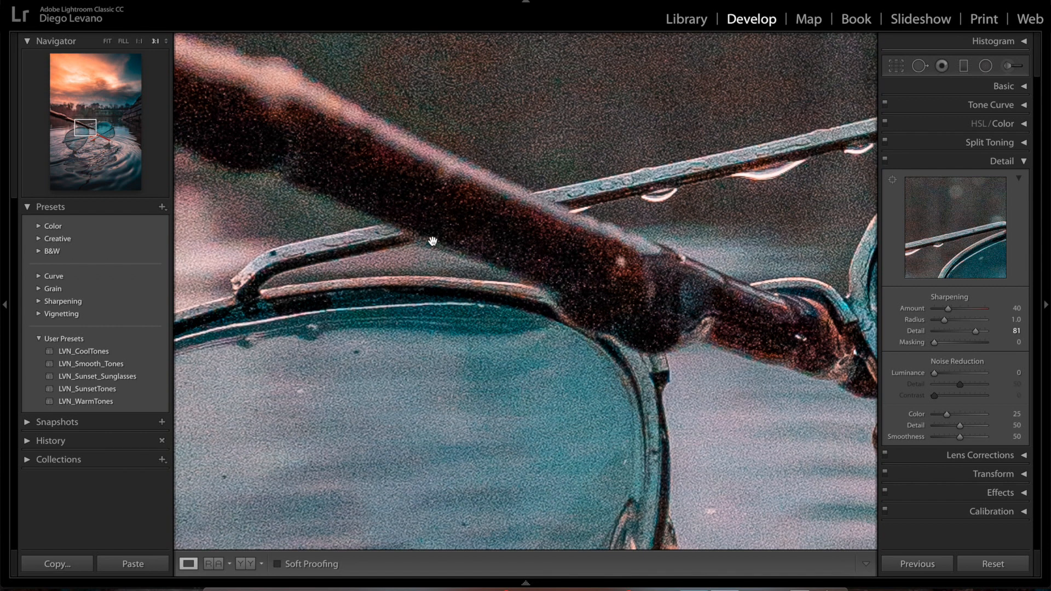
mouse_move(926, 379)
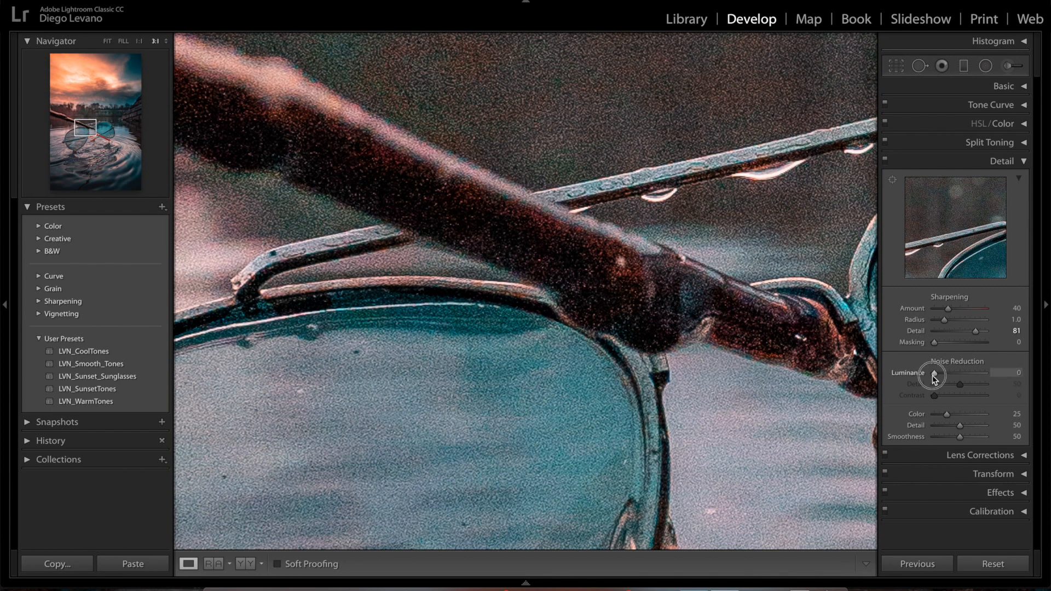
- Raise luminance noise reduction stepwise through 40, 60, 64, 75 up to 100
drag(933, 375, 954, 375)
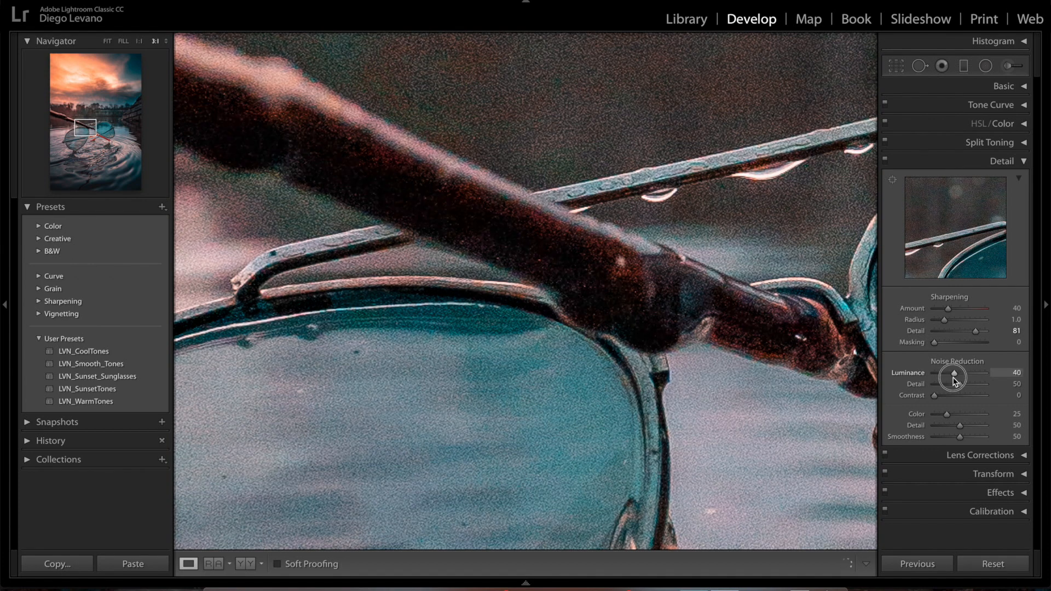
drag(952, 372, 963, 372)
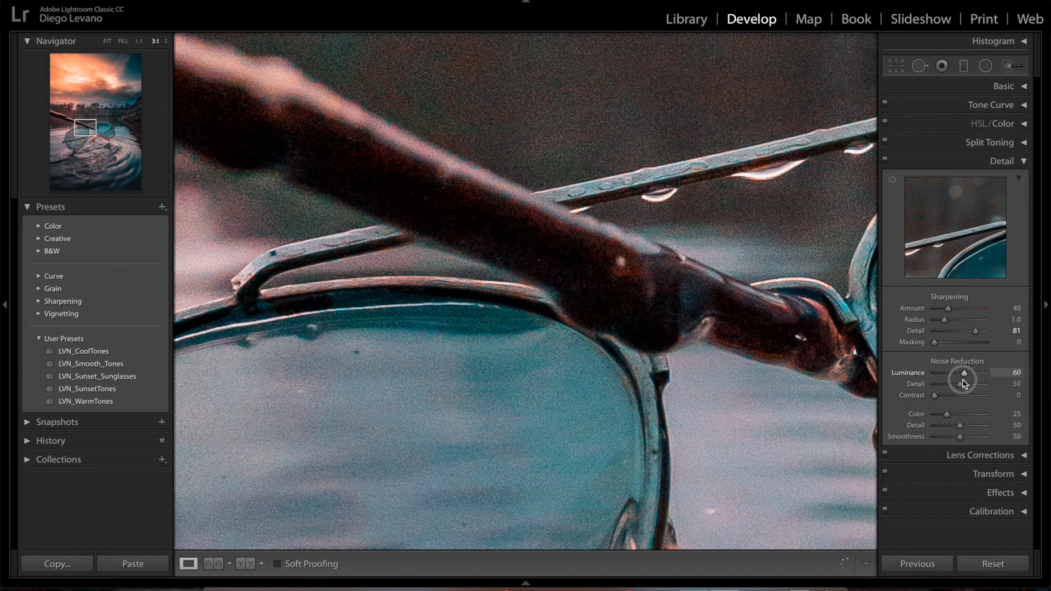
drag(964, 377, 967, 376)
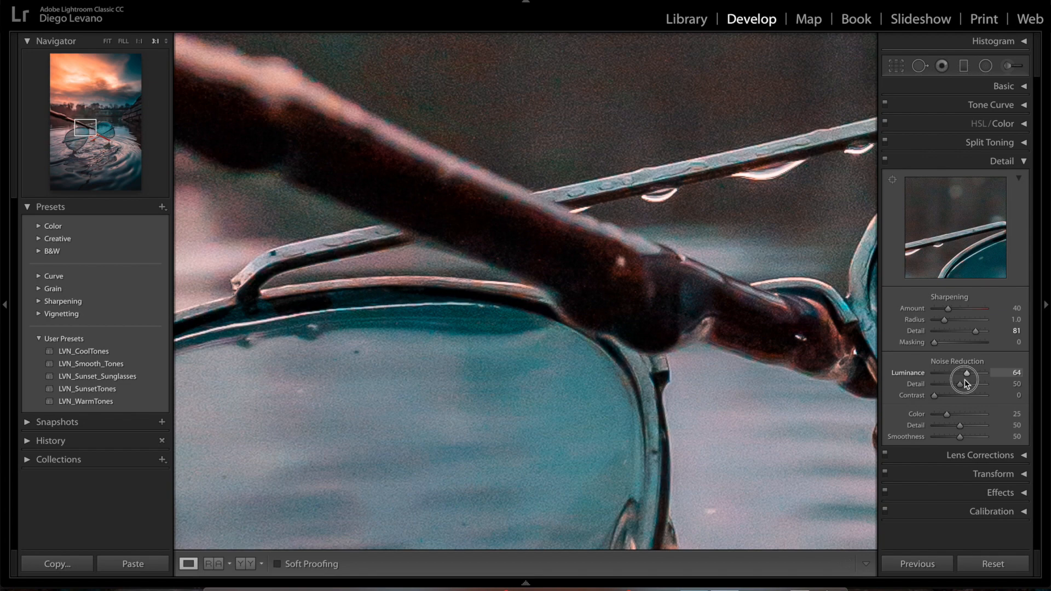
drag(963, 376, 973, 376)
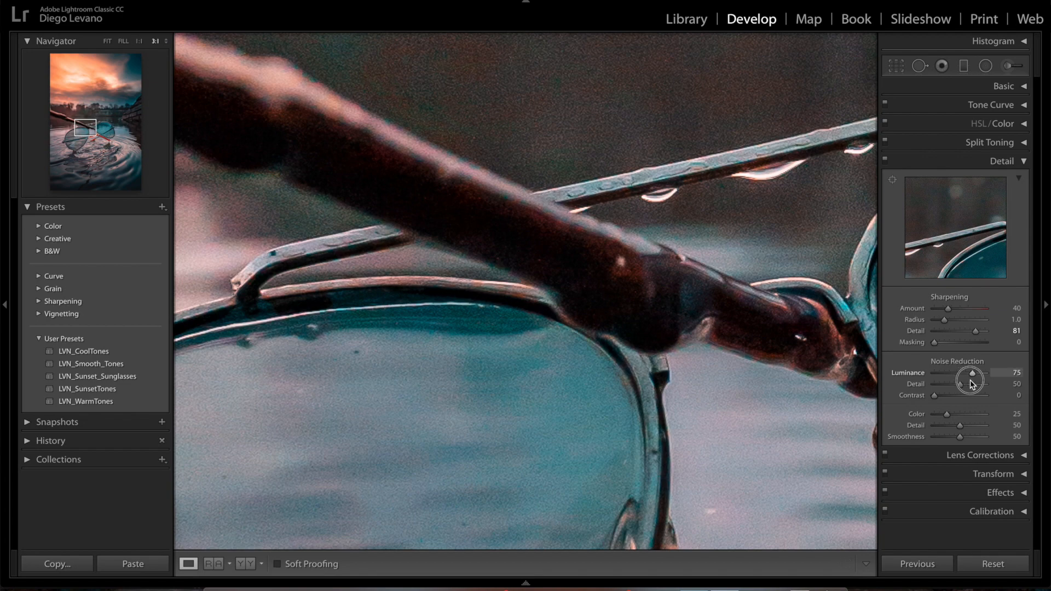
drag(970, 377, 989, 377)
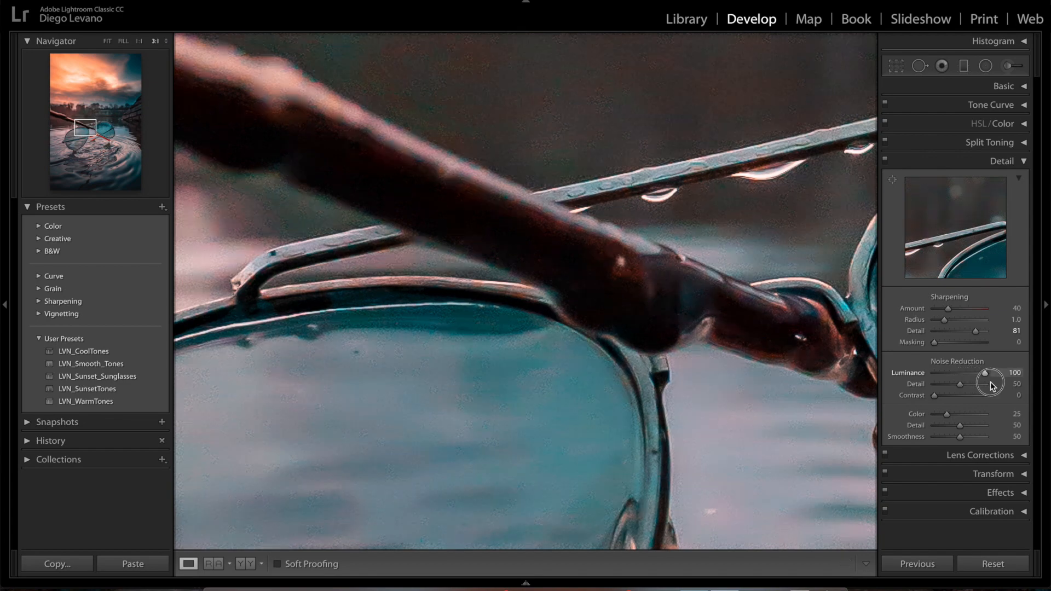
- Ease luminance noise reduction back and settle it at 90, then pan to check another area
drag(991, 372, 979, 372)
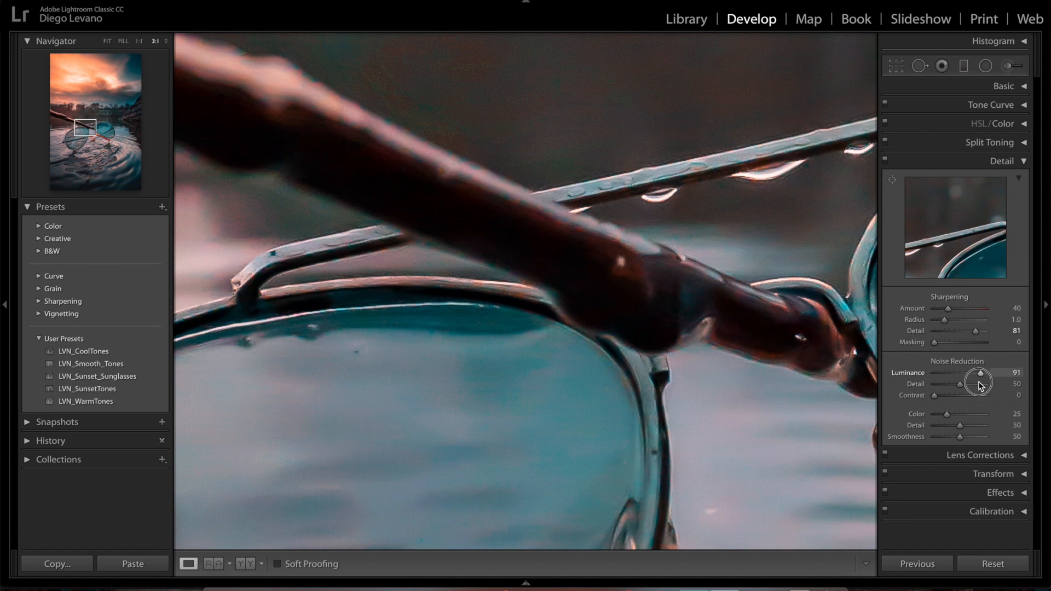
drag(981, 373, 978, 372)
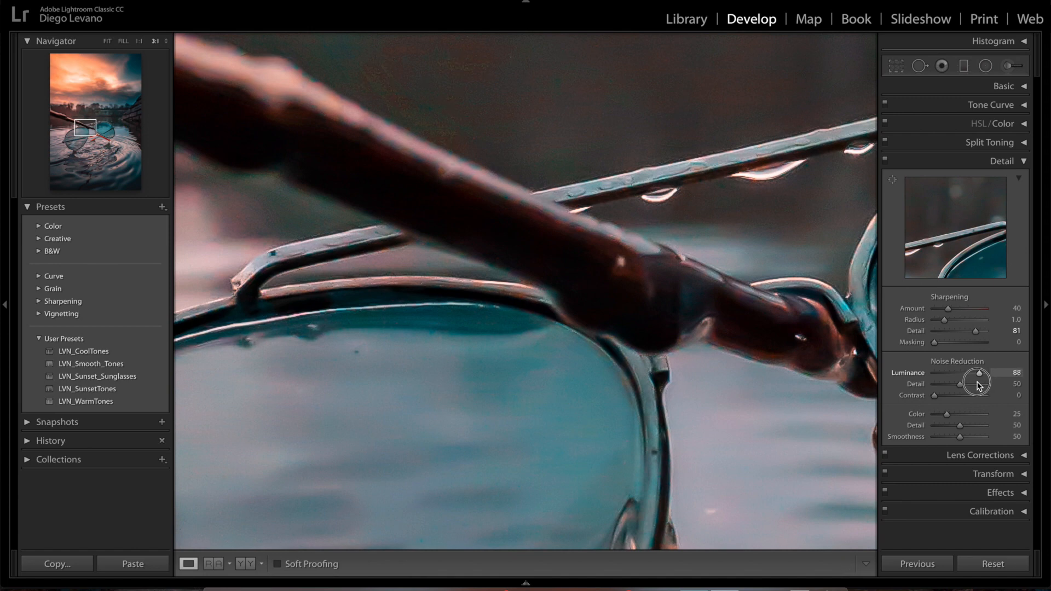
drag(979, 374, 982, 375)
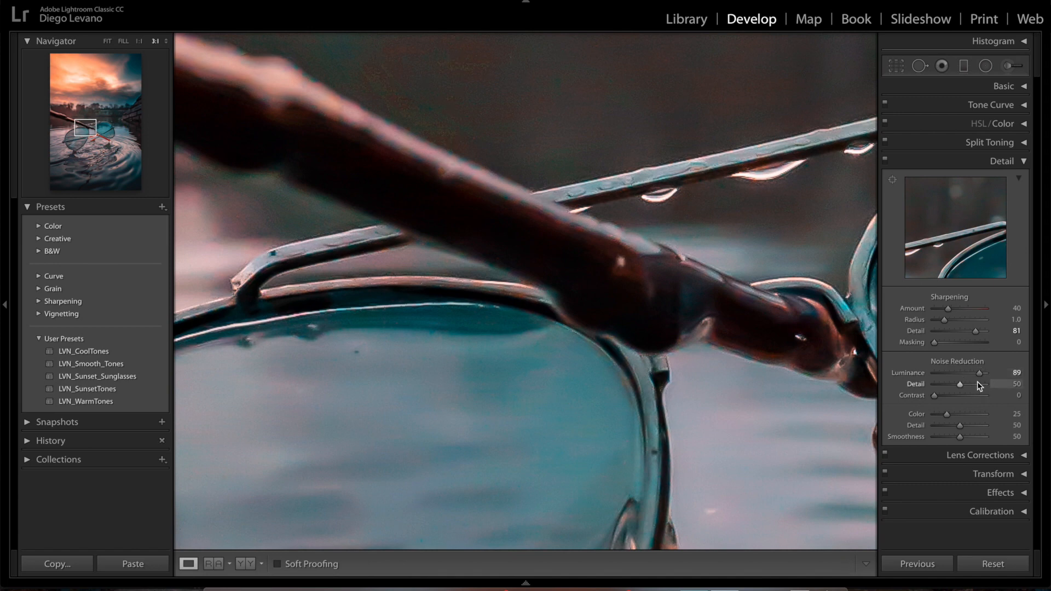
double_click(1017, 372)
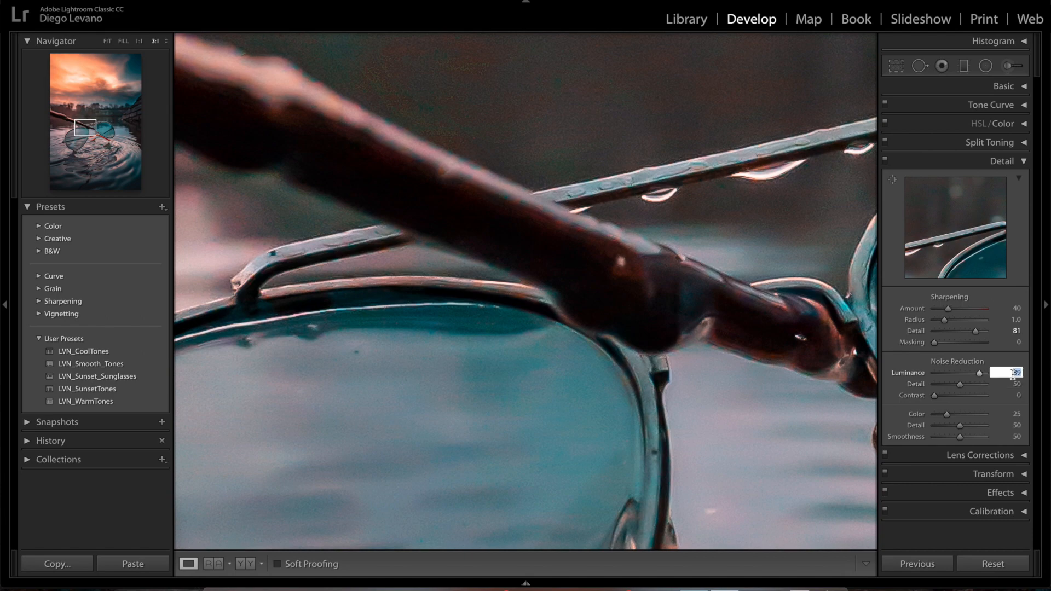
drag(992, 372, 999, 372)
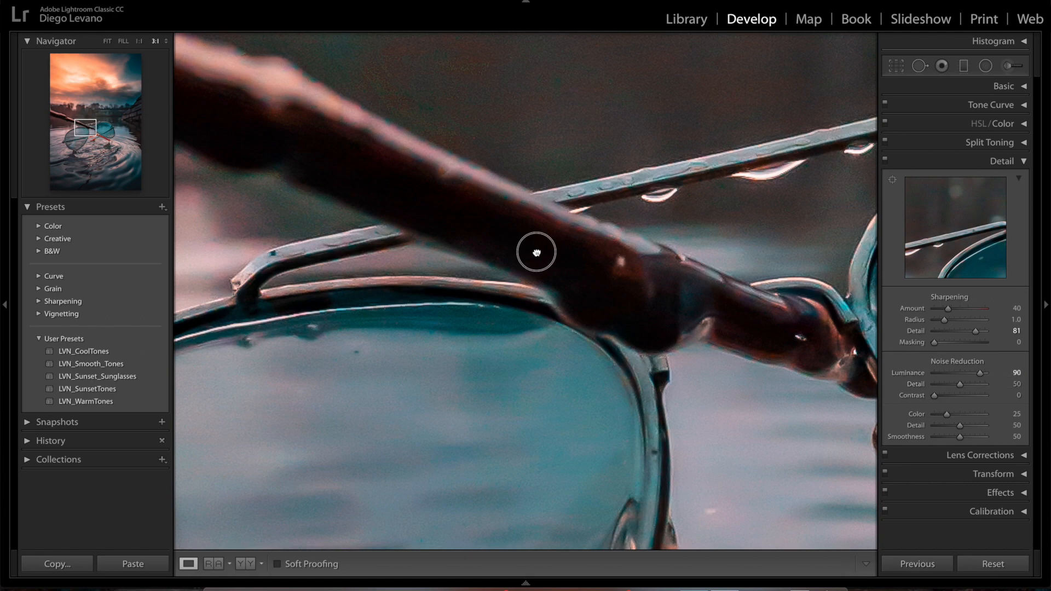
drag(537, 253, 385, 166)
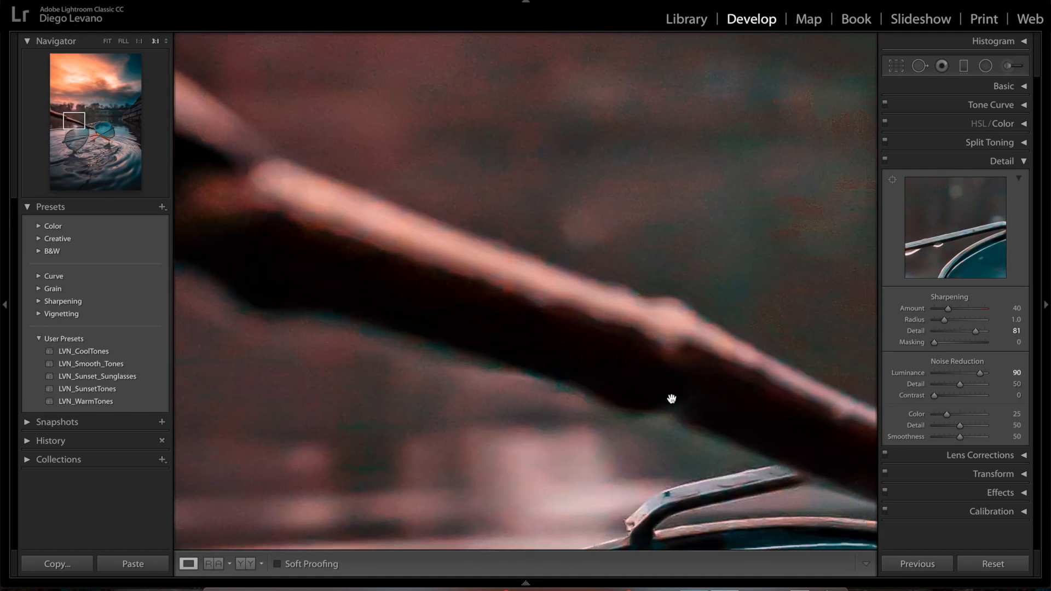
- Pan the close-up over the lenses, water droplets and the bridge to judge the smoothing
drag(672, 399, 501, 203)
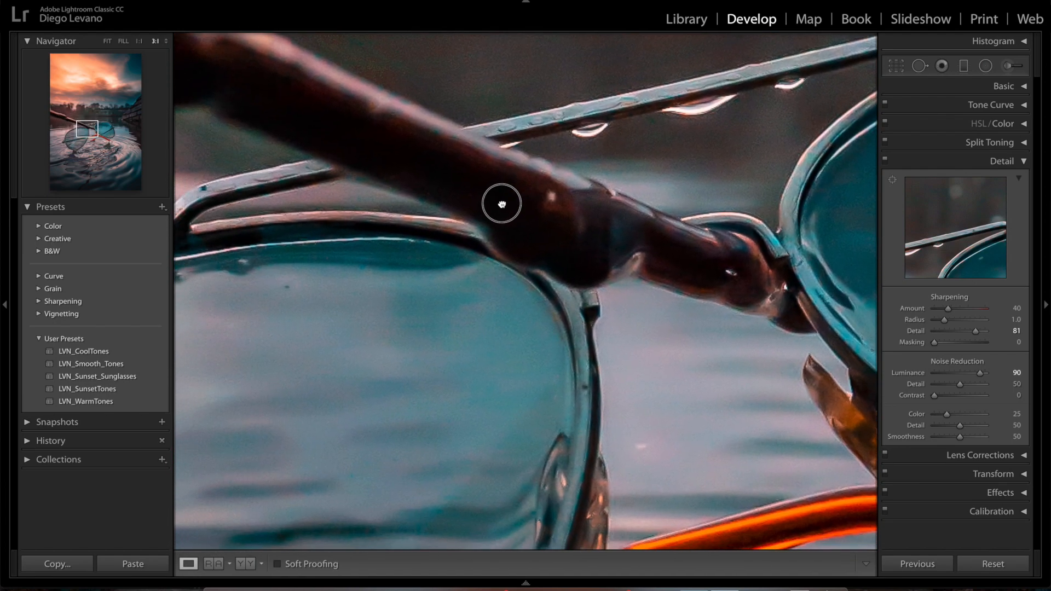
click(106, 41)
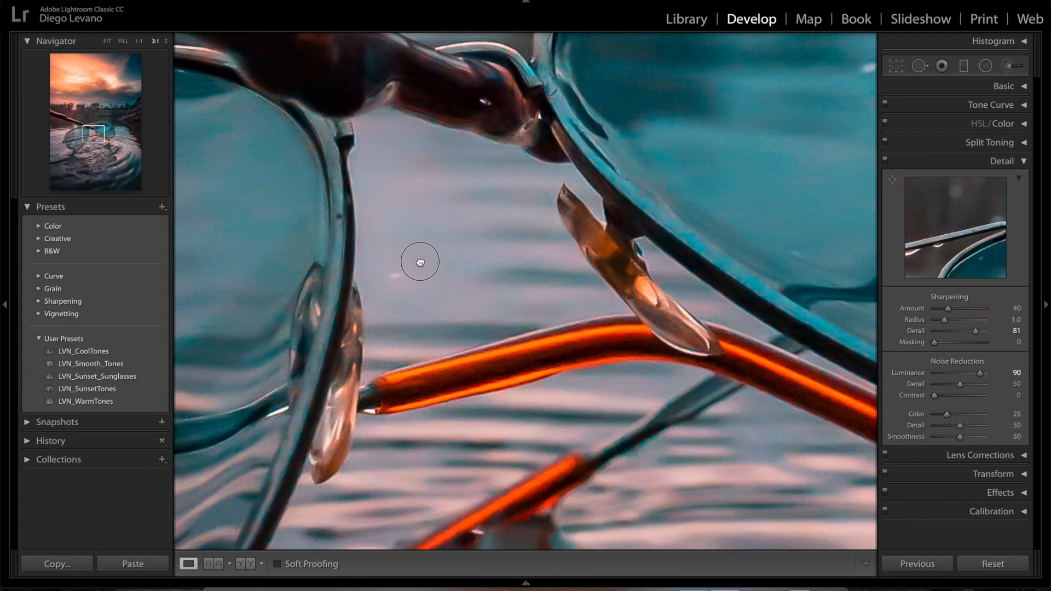
drag(420, 262, 584, 379)
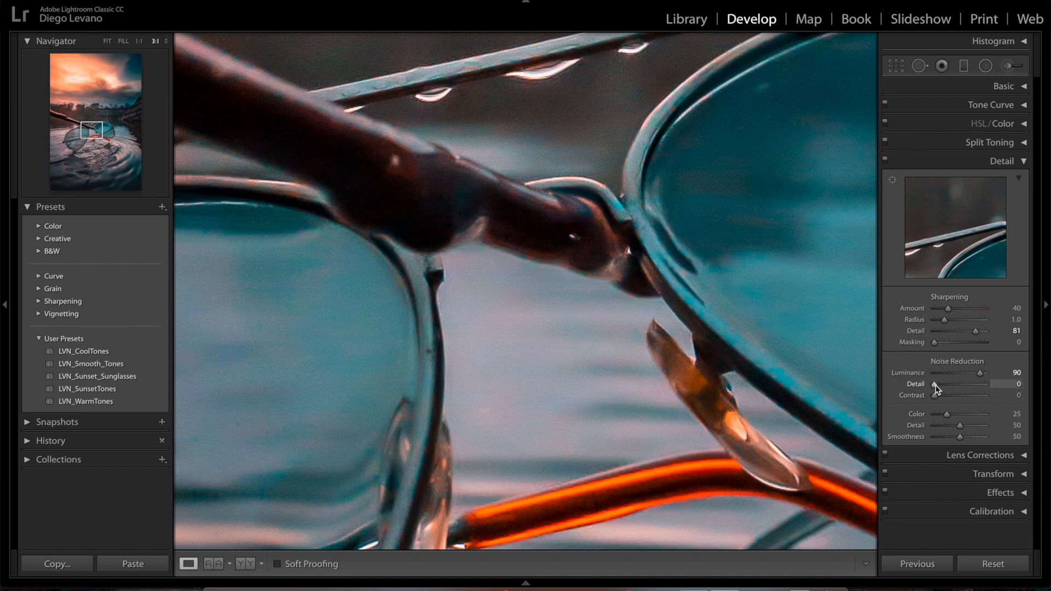
- Raise noise reduction Detail from zero and settle it at 63 to restore crispness
drag(936, 384, 945, 385)
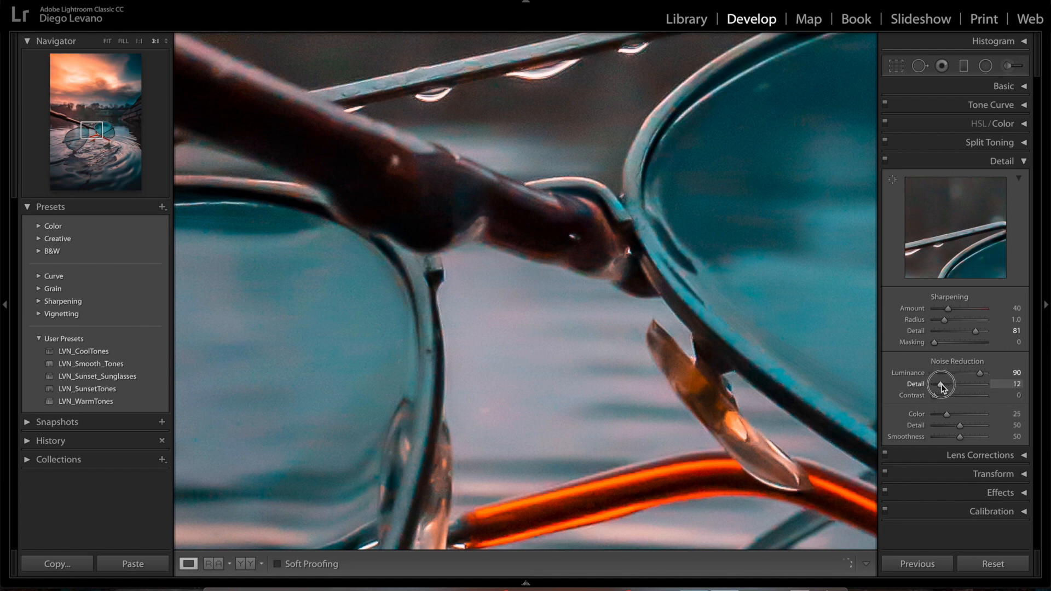
drag(939, 384, 957, 384)
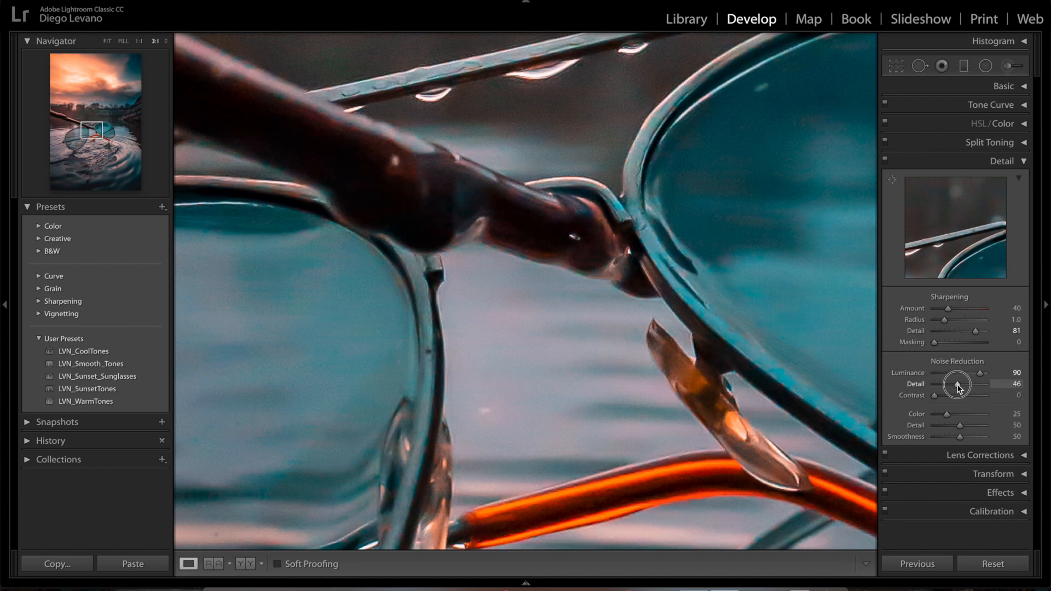
drag(958, 384, 963, 384)
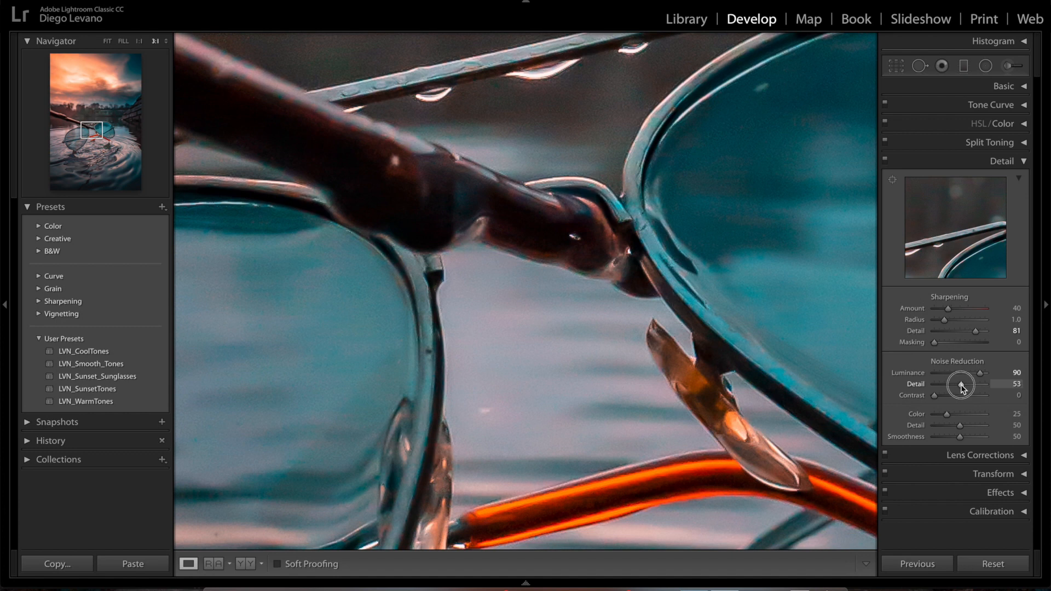
drag(960, 384, 964, 385)
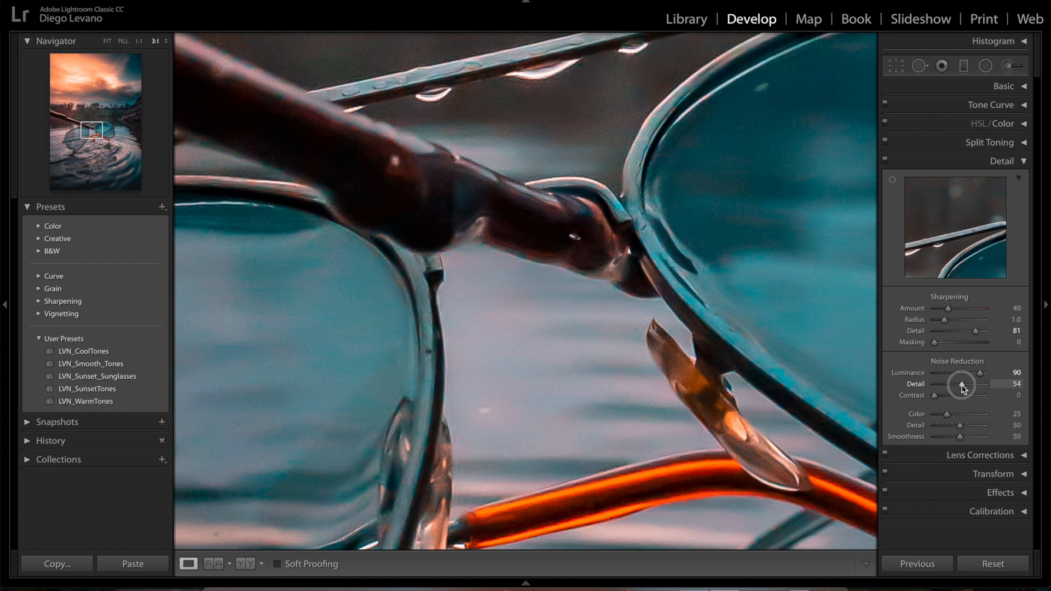
drag(961, 384, 962, 385)
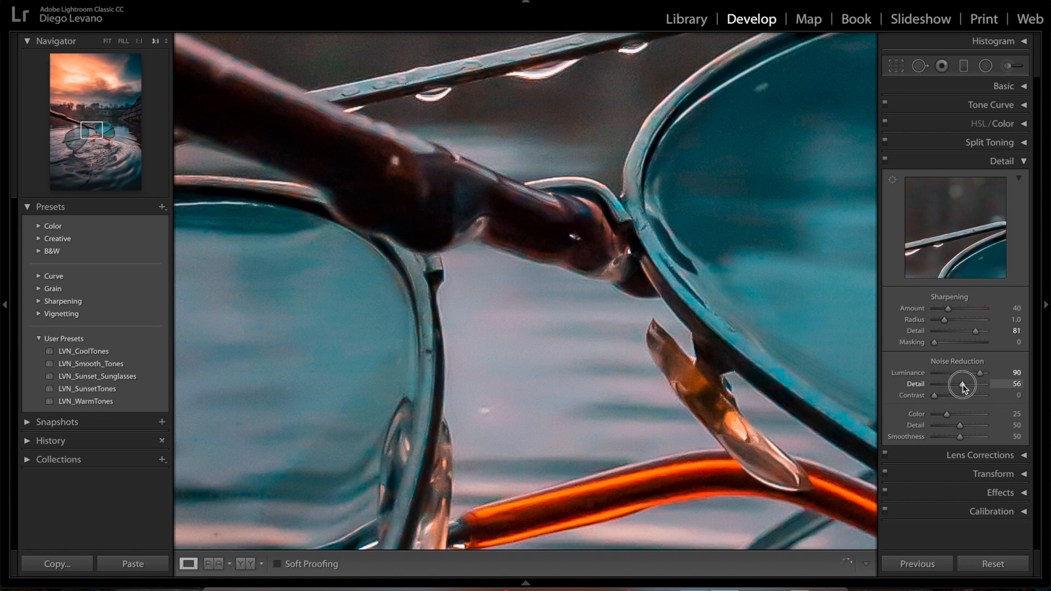
drag(963, 384, 979, 385)
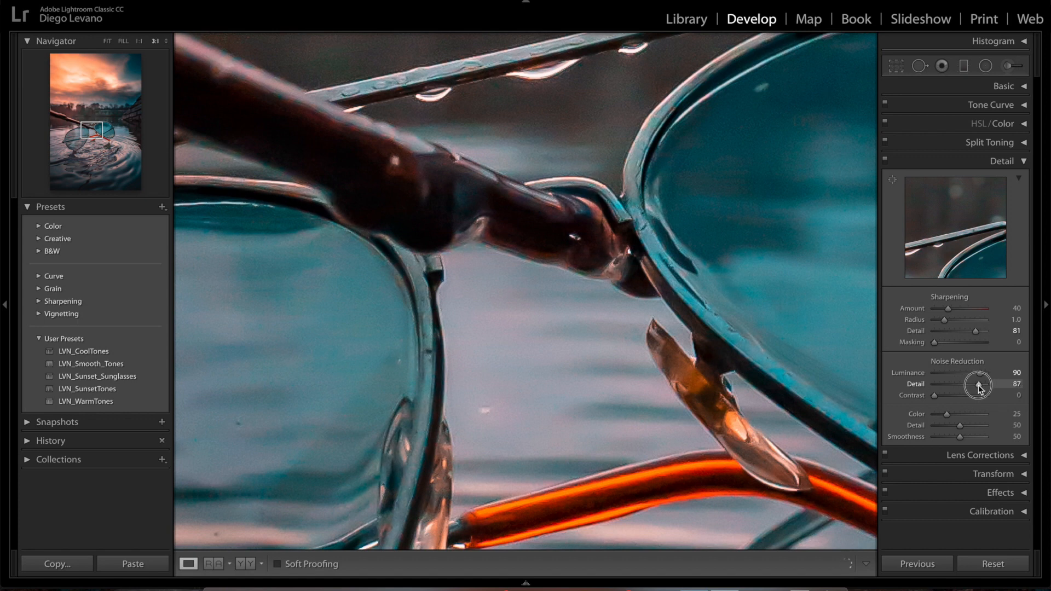
drag(976, 384, 966, 384)
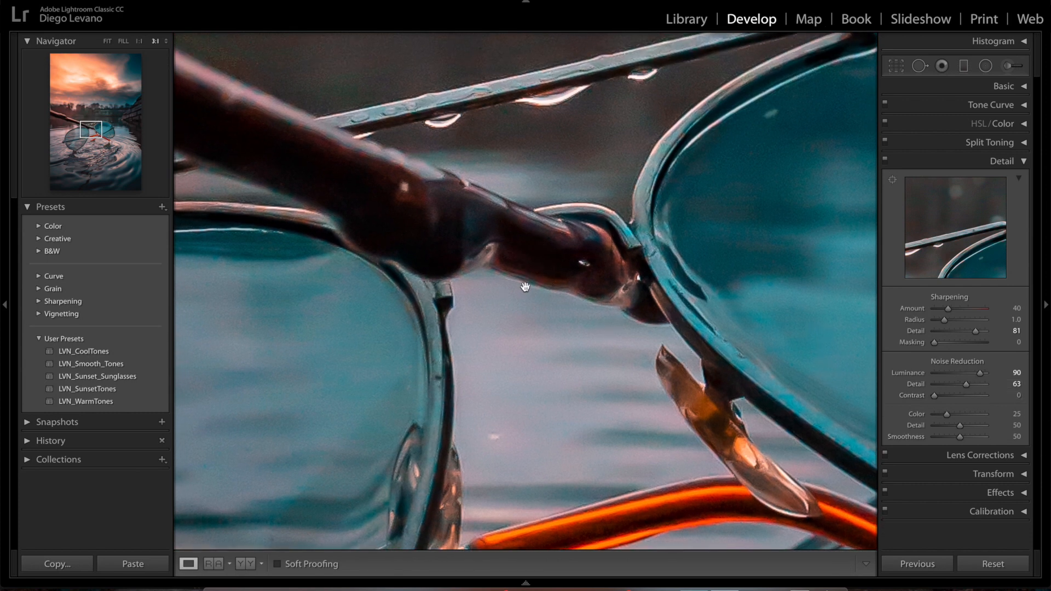
- Return the sunglasses photo to Fit view and select the Chicago night street photo
click(107, 40)
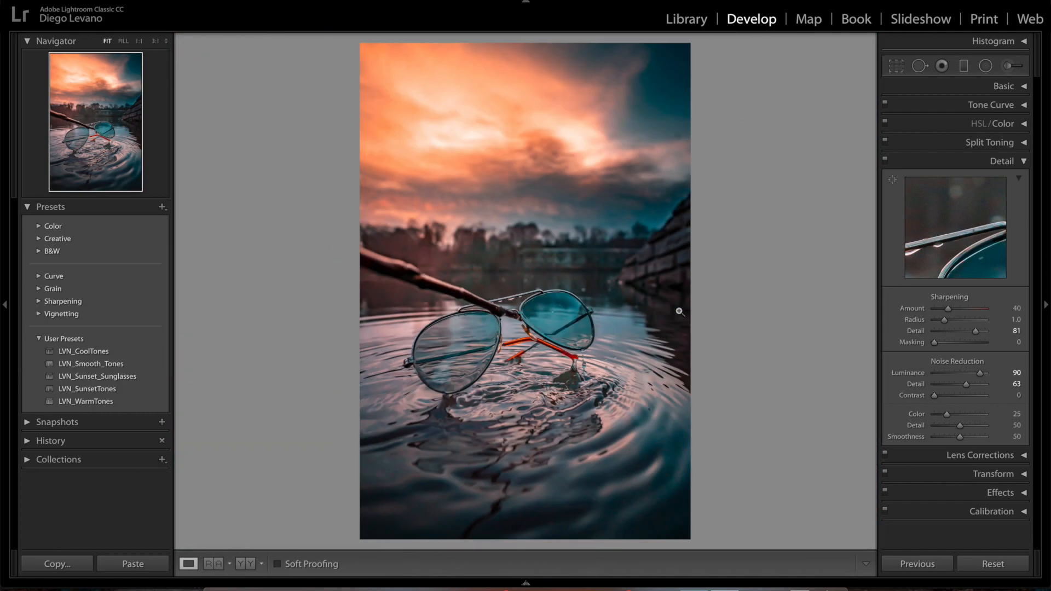
click(679, 310)
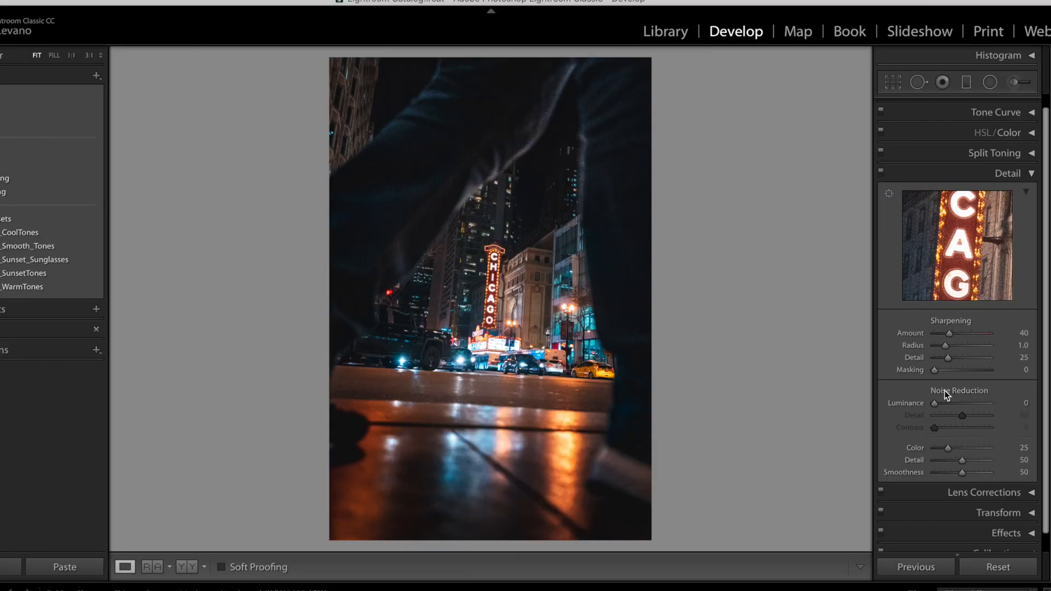
mouse_move(641, 356)
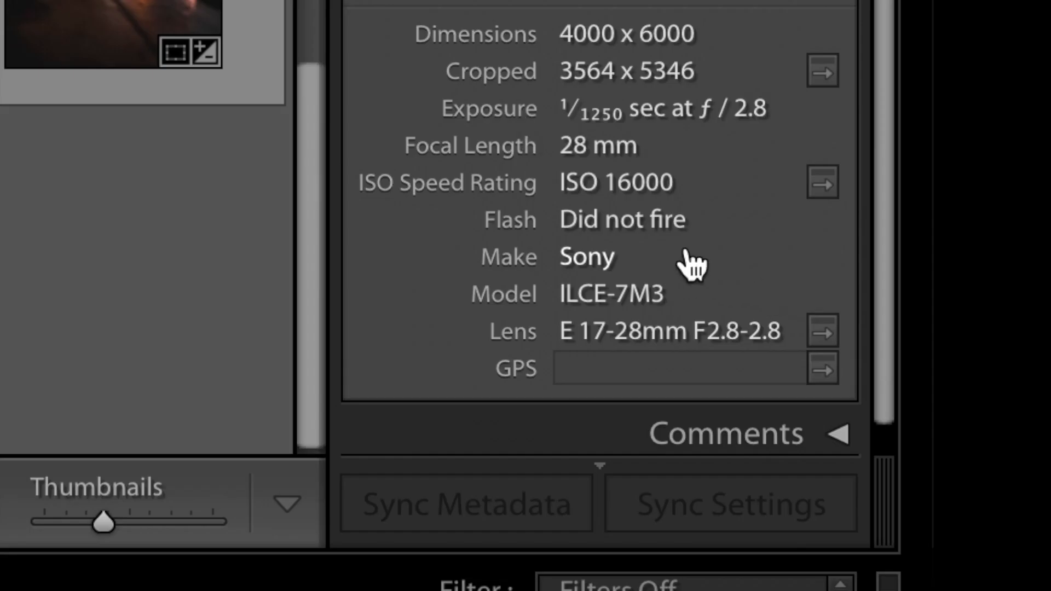
mouse_move(661, 221)
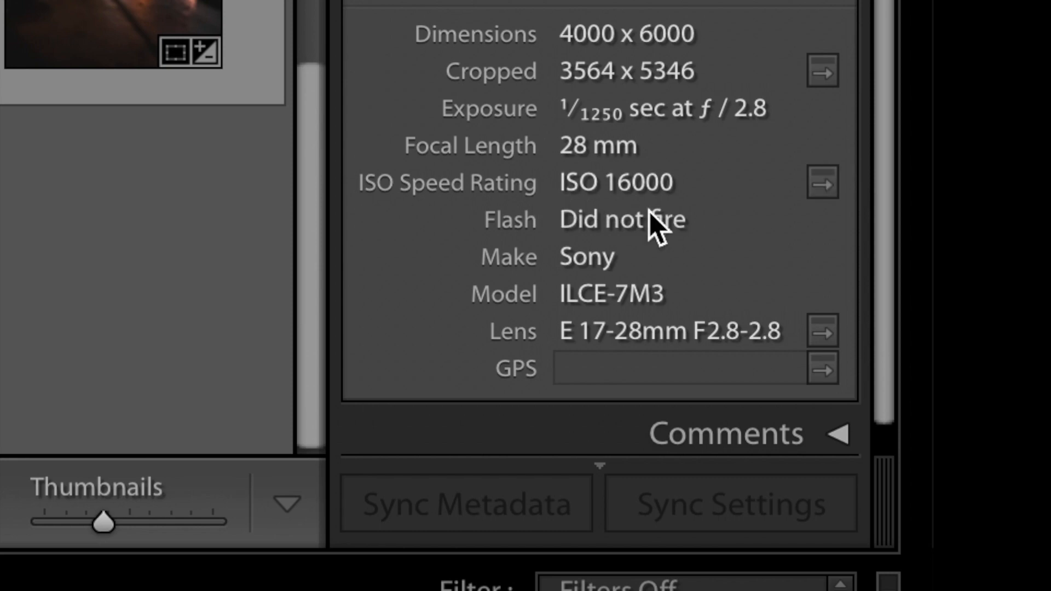
mouse_move(620, 195)
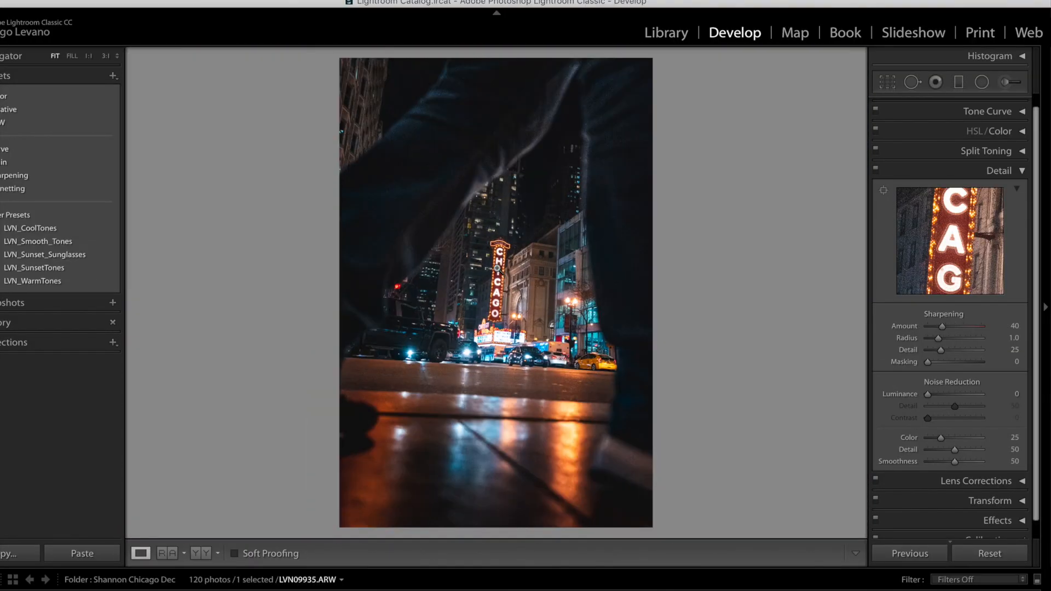
- Zoom 1:1 on the Chicago theatre sign and set luminance noise reduction to 70
click(105, 56)
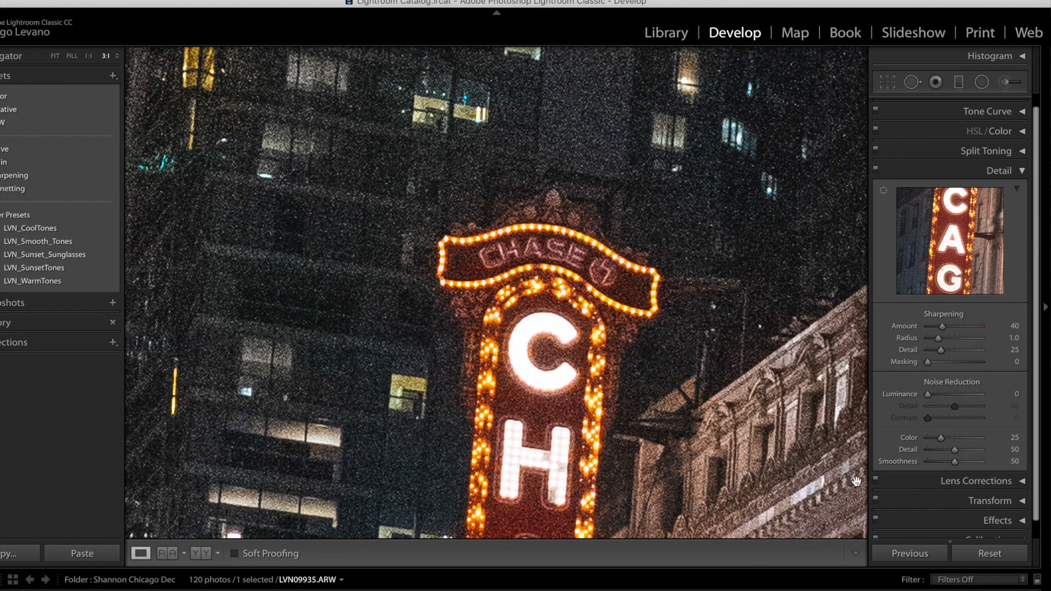
mouse_move(978, 351)
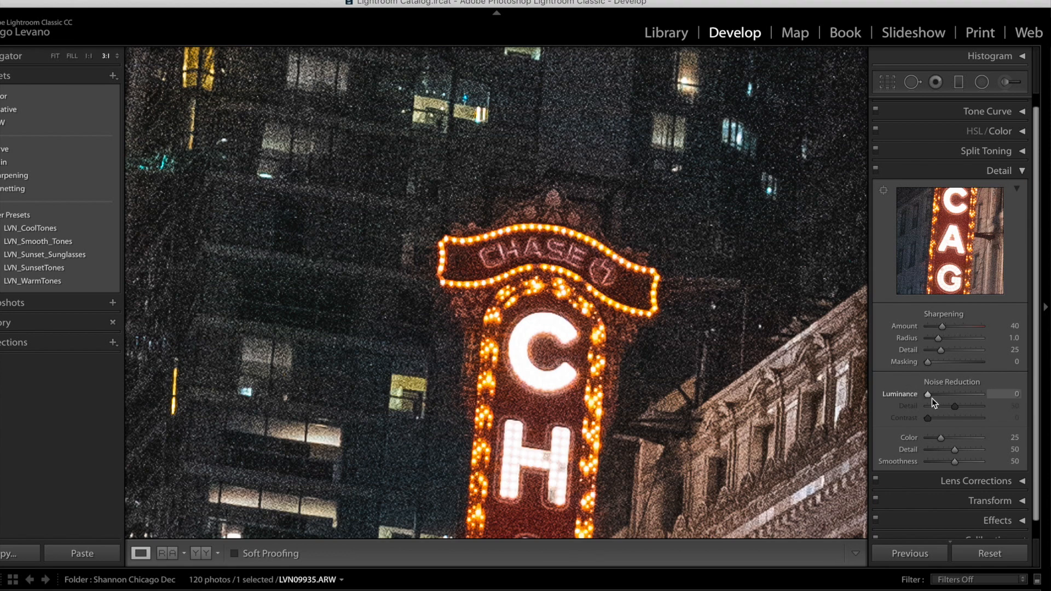
drag(929, 394, 966, 394)
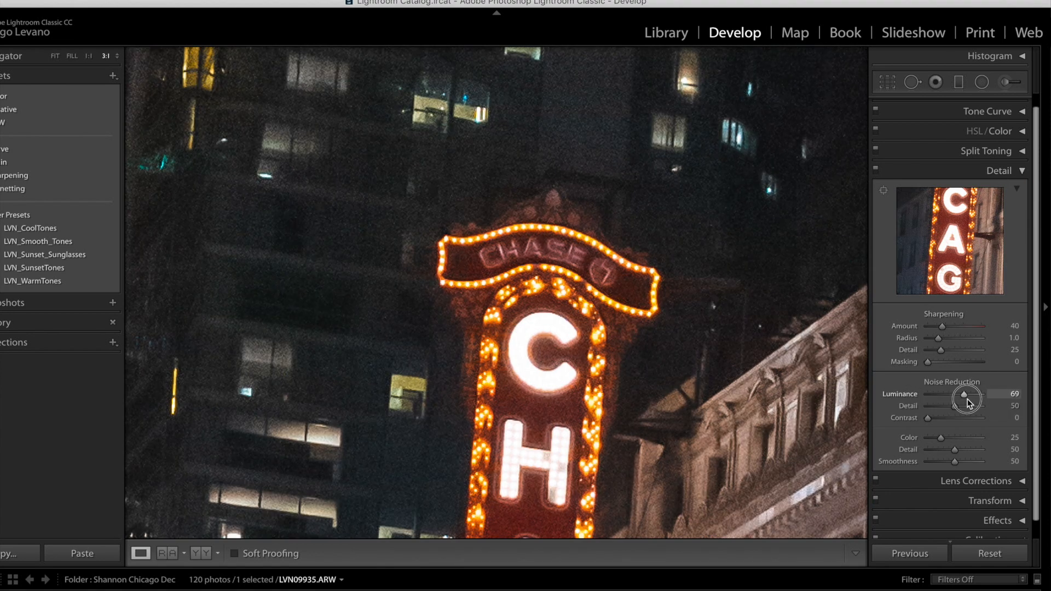
drag(967, 395, 969, 395)
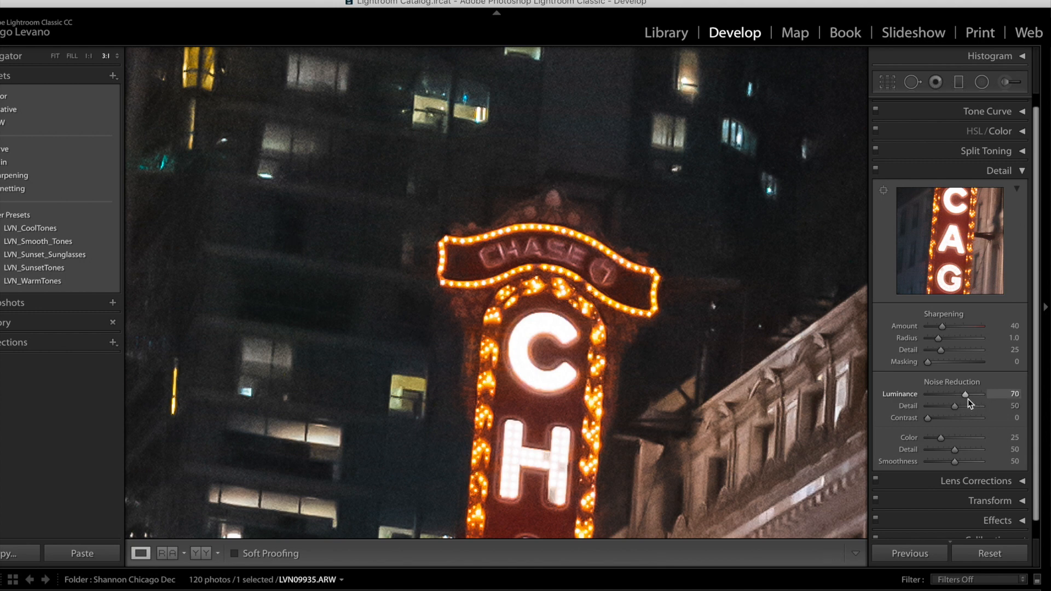
mouse_move(957, 411)
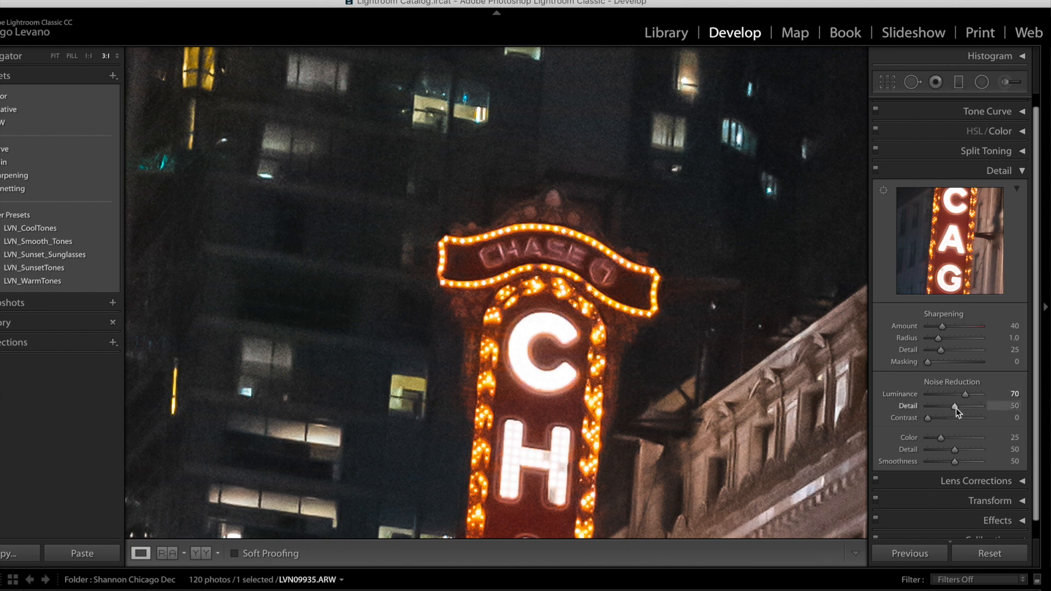
- Set noise reduction Detail to 65 and pan to center the CHASE sign
drag(964, 409, 970, 408)
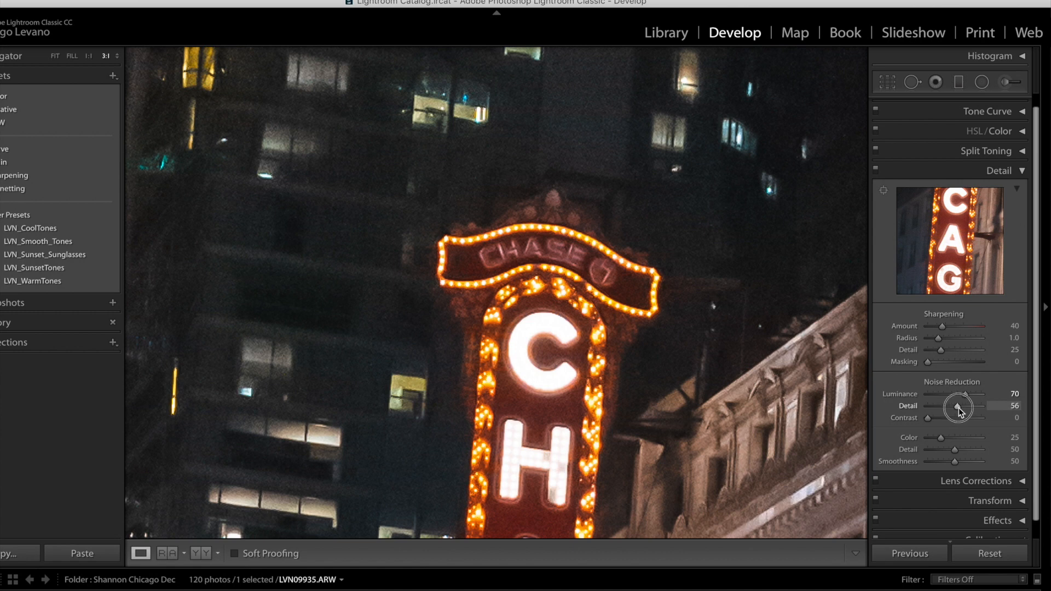
drag(960, 407, 963, 407)
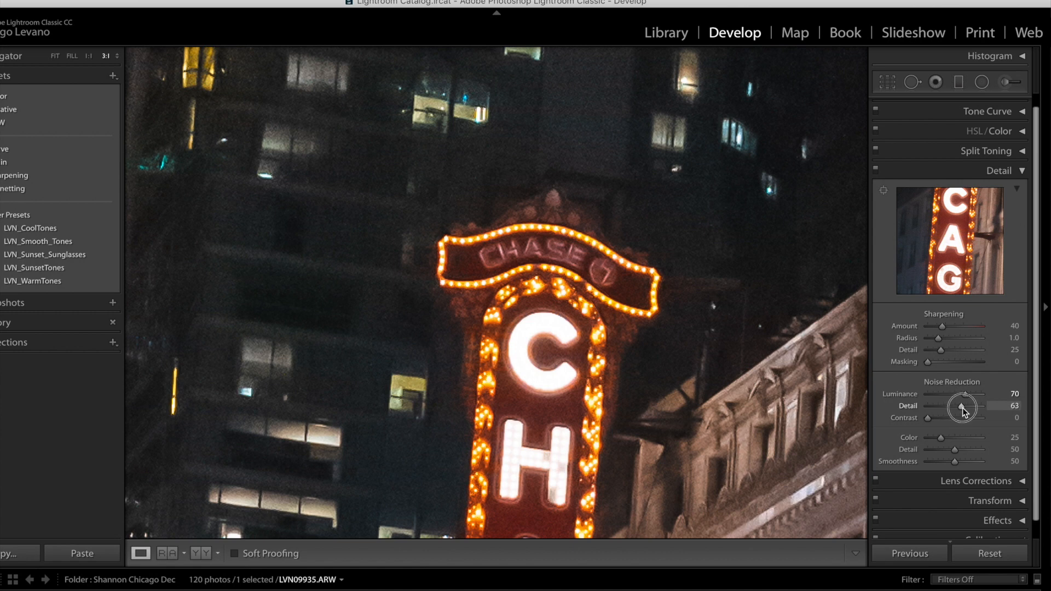
drag(959, 408, 966, 407)
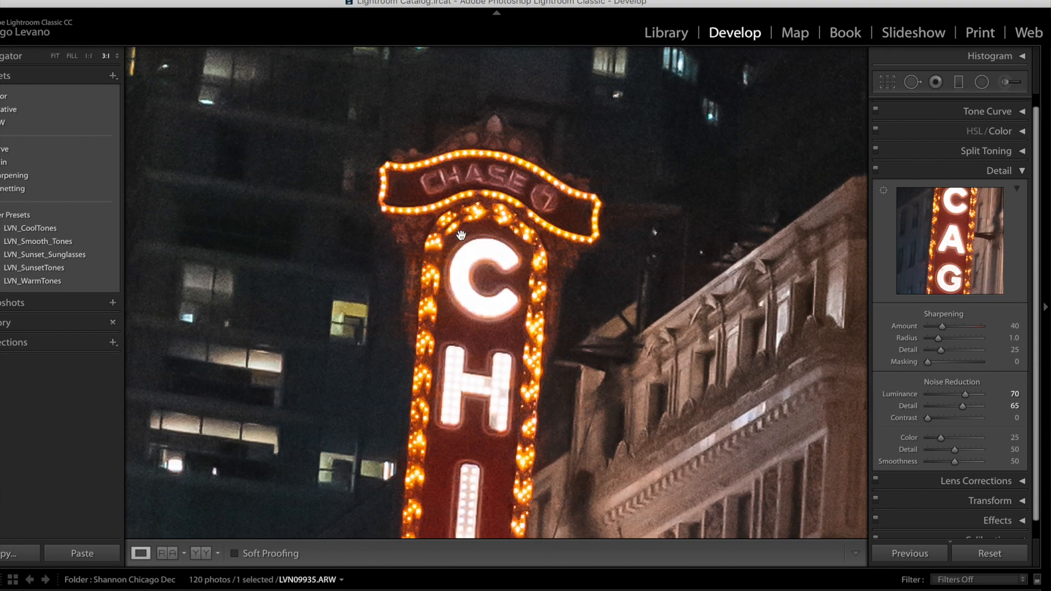
drag(460, 237, 486, 302)
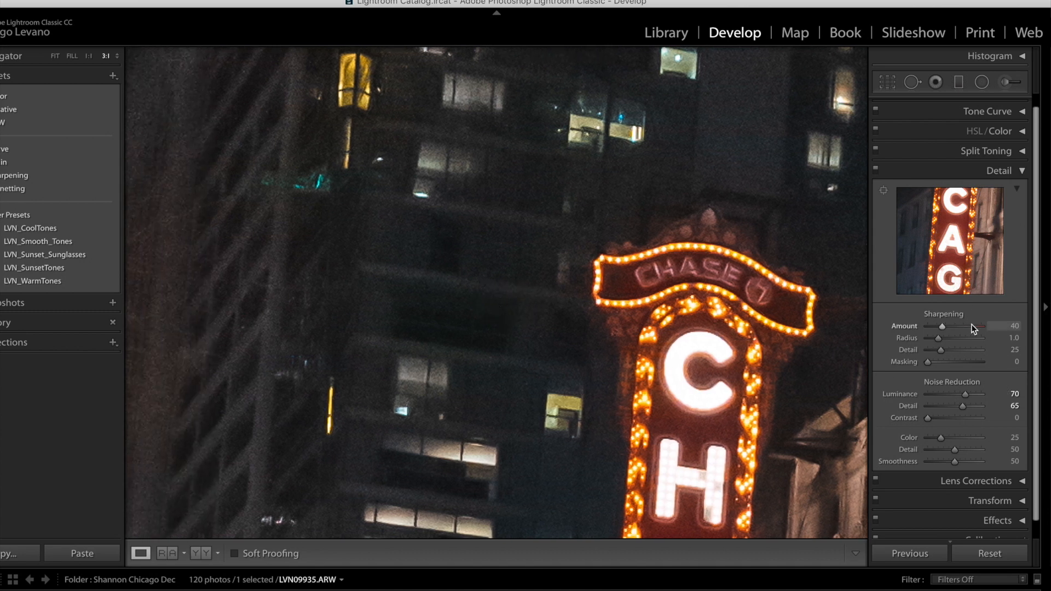
mouse_move(936, 389)
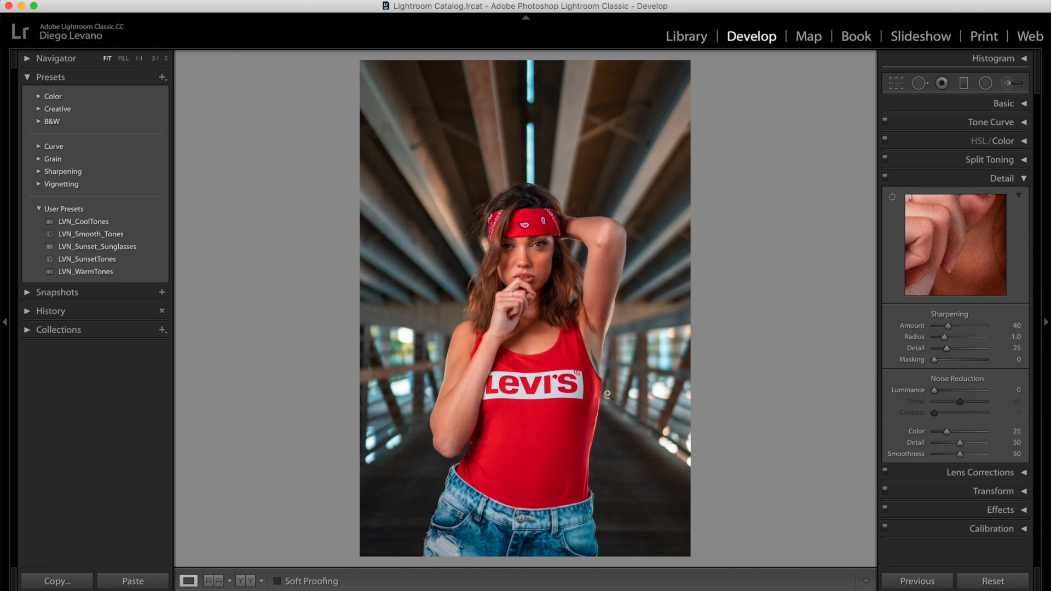
mouse_move(584, 310)
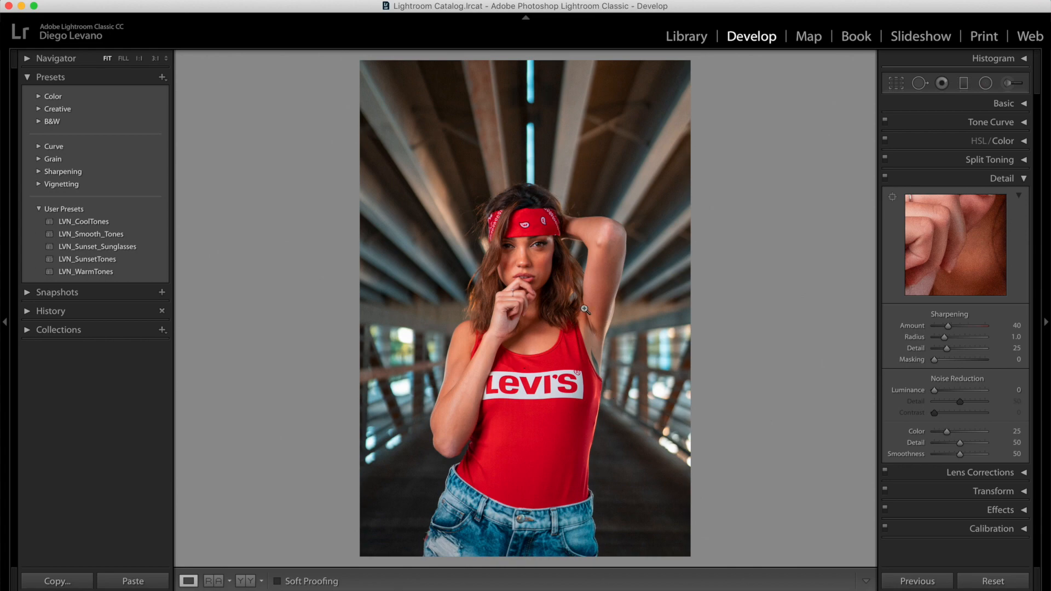
- Zoom to 1:1 on the model's face to inspect the skin noise
click(583, 309)
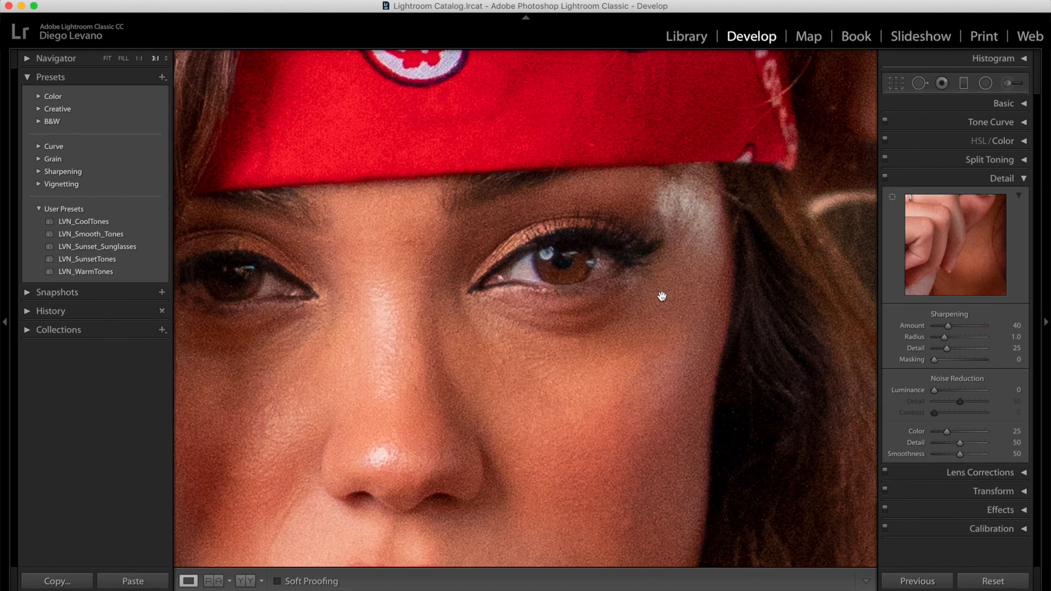
mouse_move(659, 356)
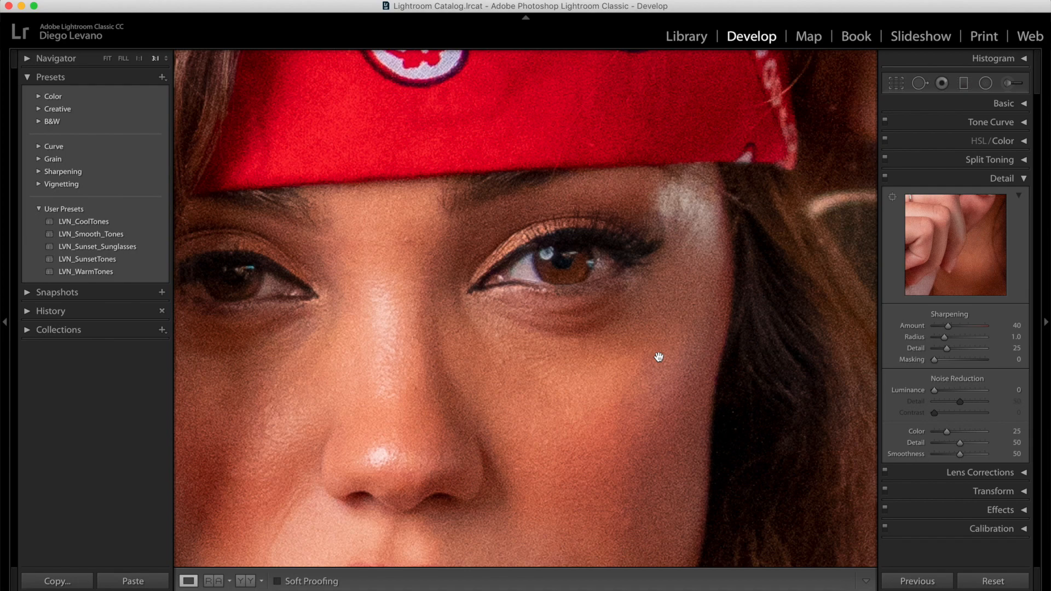
mouse_move(949, 409)
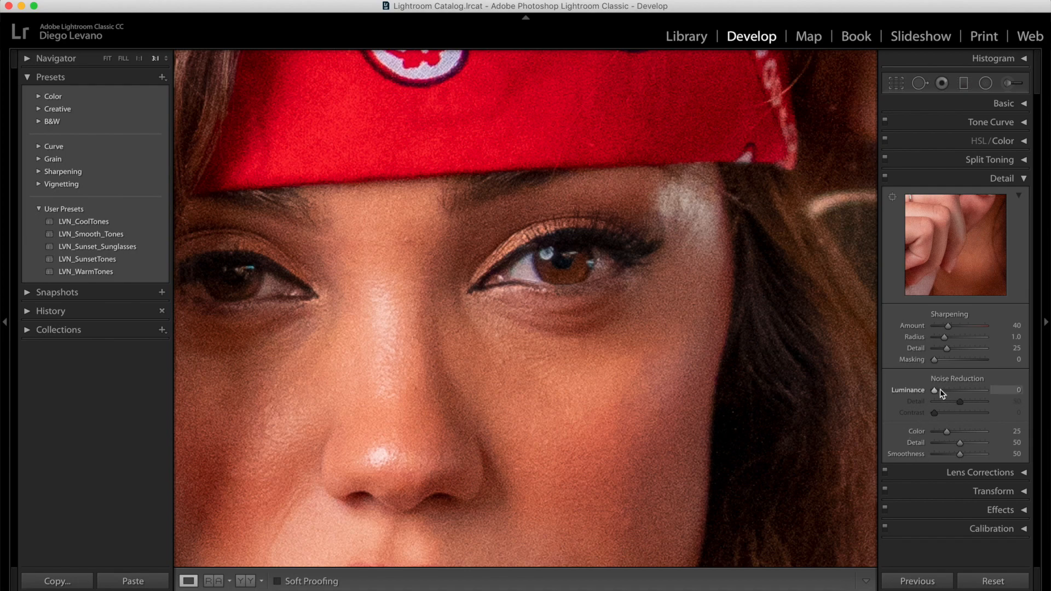
mouse_move(971, 394)
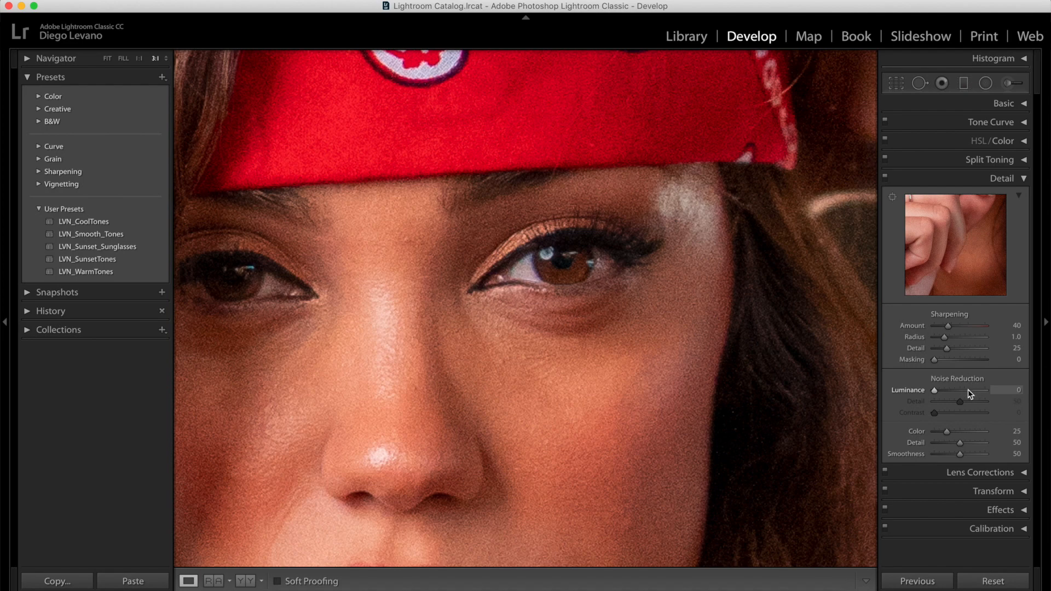
- Adjust luminance noise reduction on the portrait's skin and settle it at 65
drag(954, 390, 982, 390)
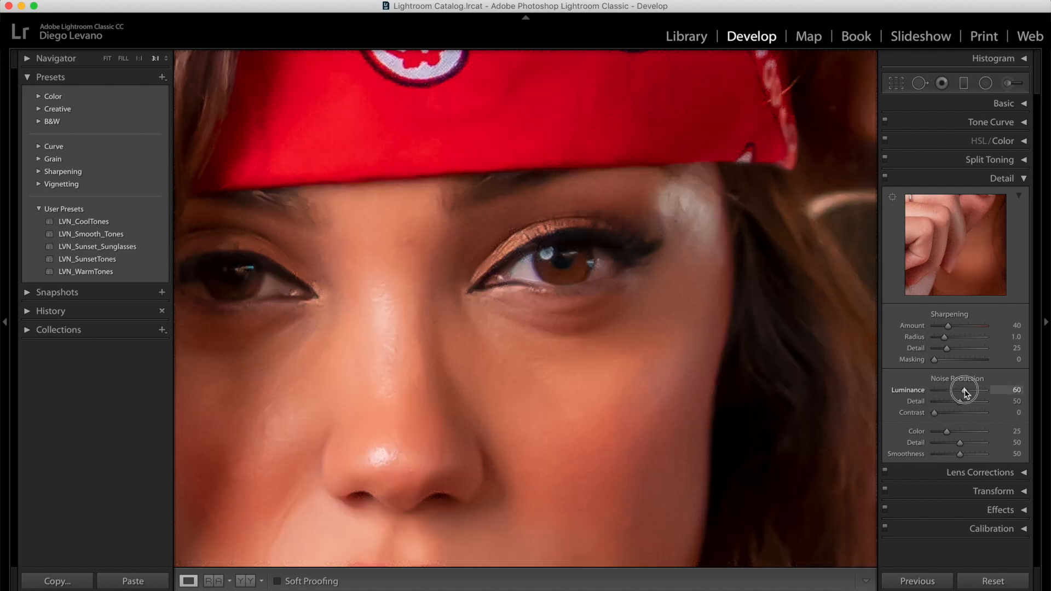
drag(969, 391, 955, 391)
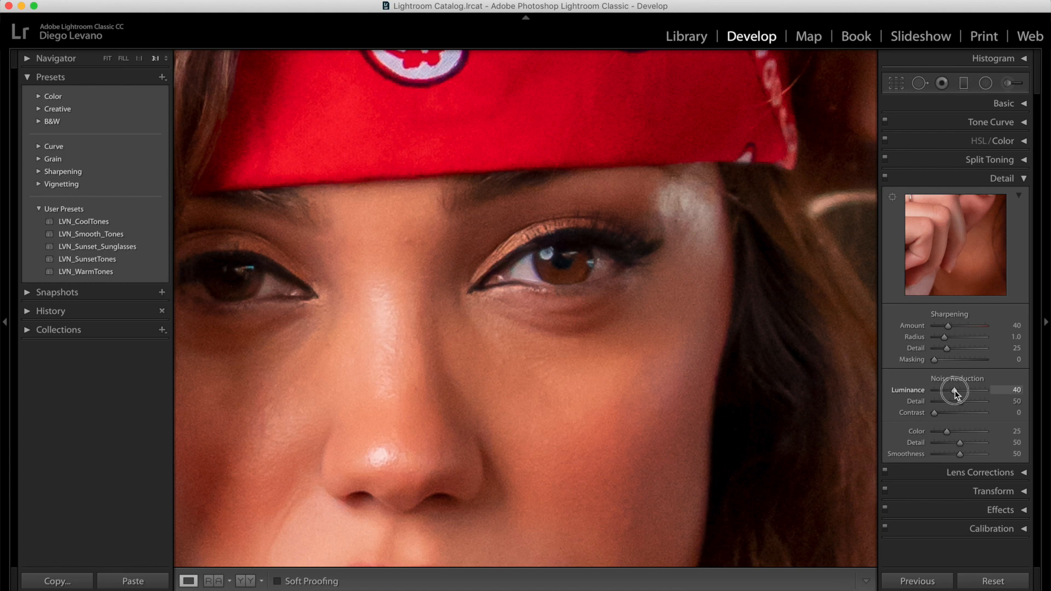
drag(948, 390, 959, 390)
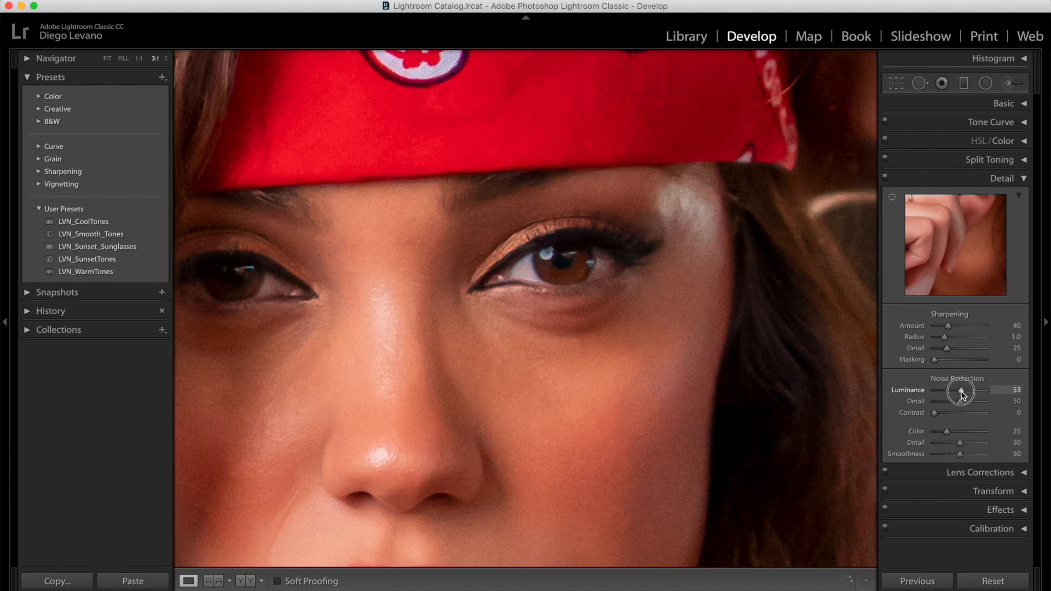
drag(959, 390, 967, 390)
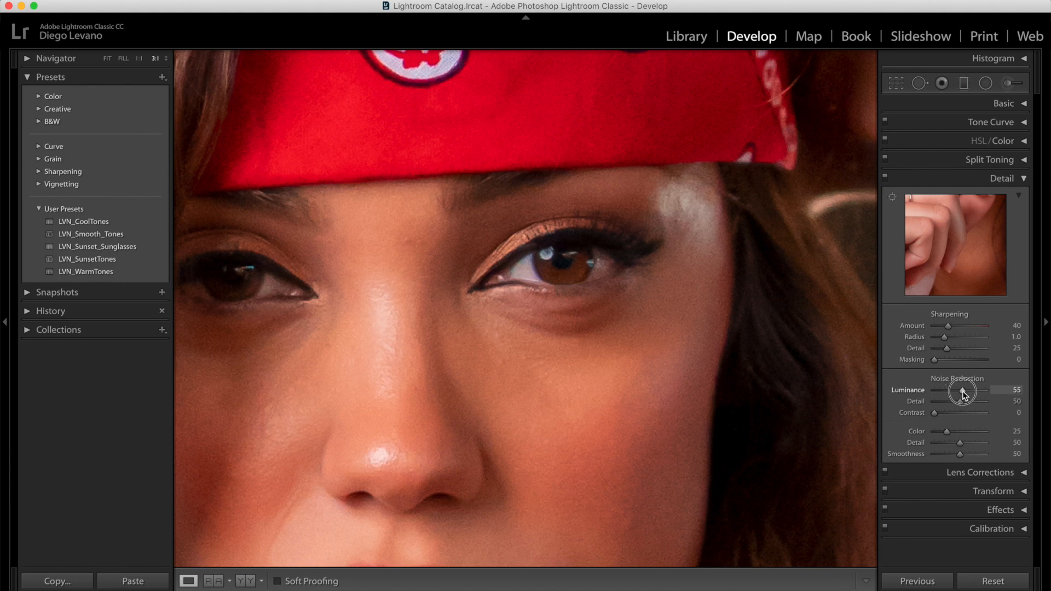
drag(959, 392, 969, 392)
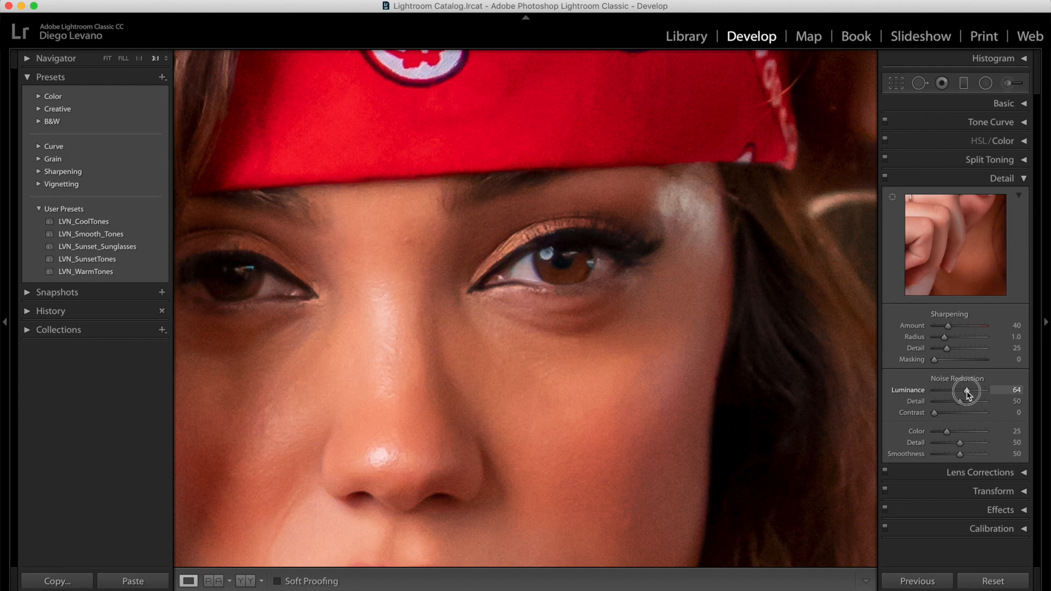
drag(966, 390, 967, 390)
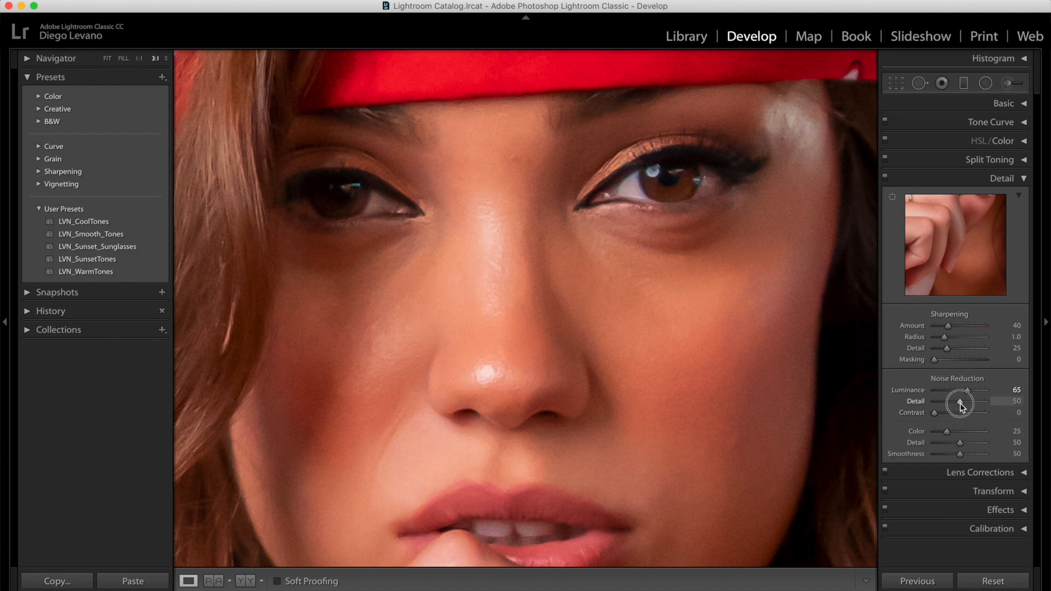
- Reset noise reduction Detail to 0, then raise it back up to 70
drag(979, 400, 922, 401)
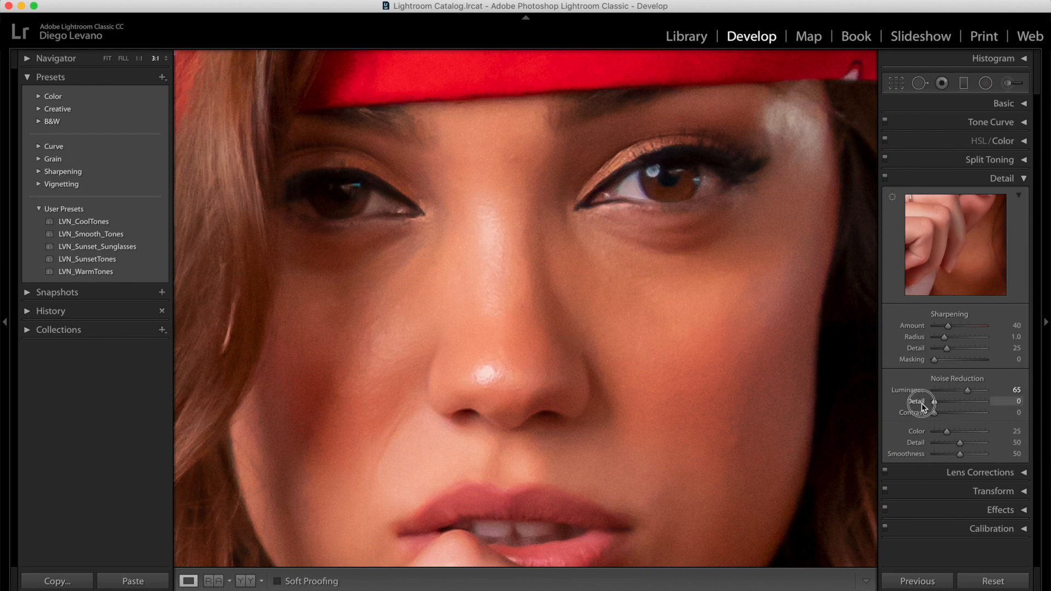
drag(935, 400, 954, 401)
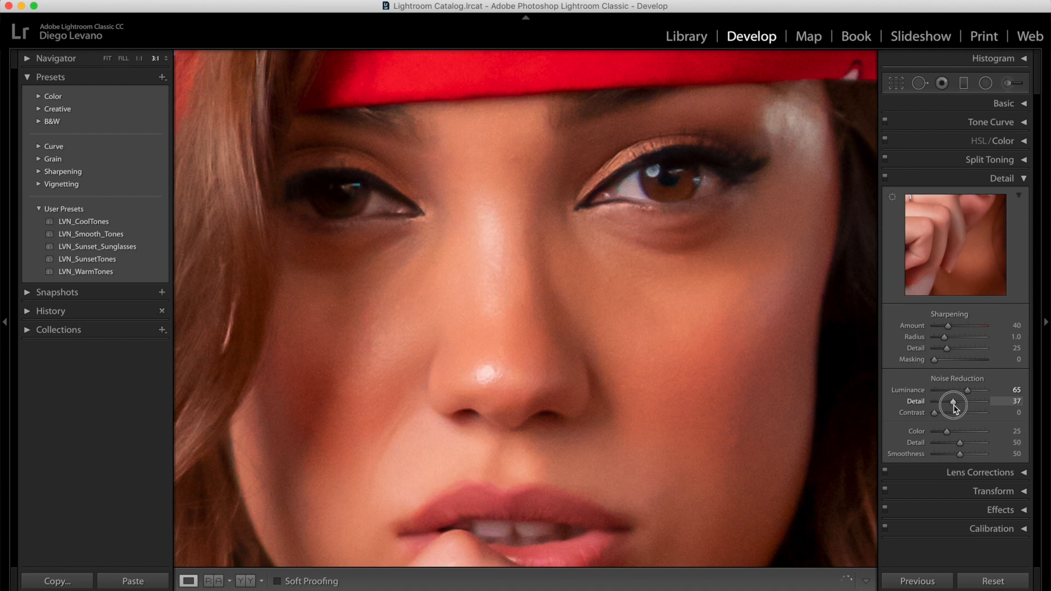
drag(952, 405, 973, 405)
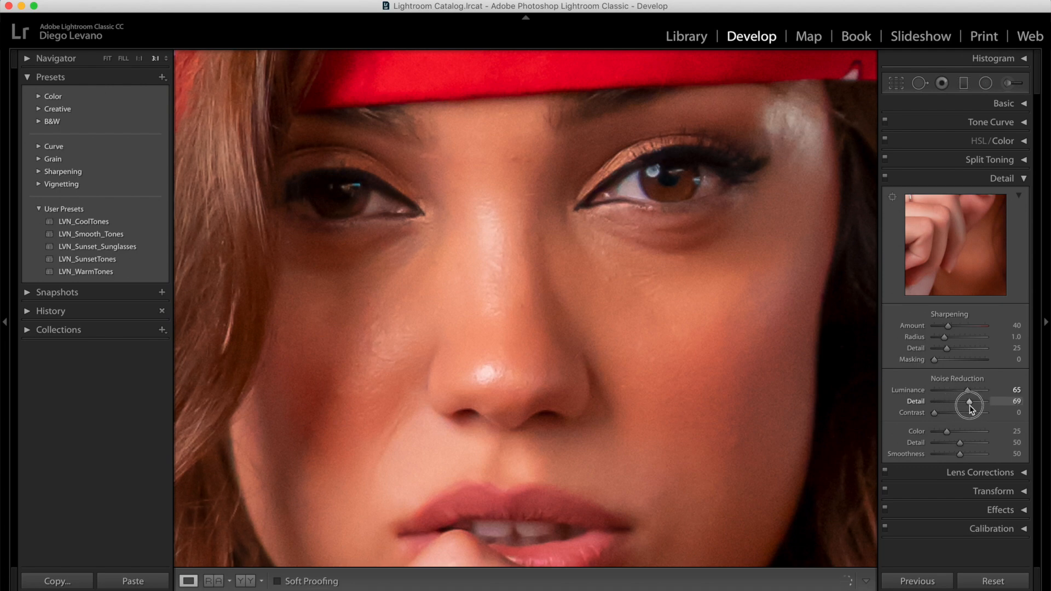
drag(970, 401, 971, 400)
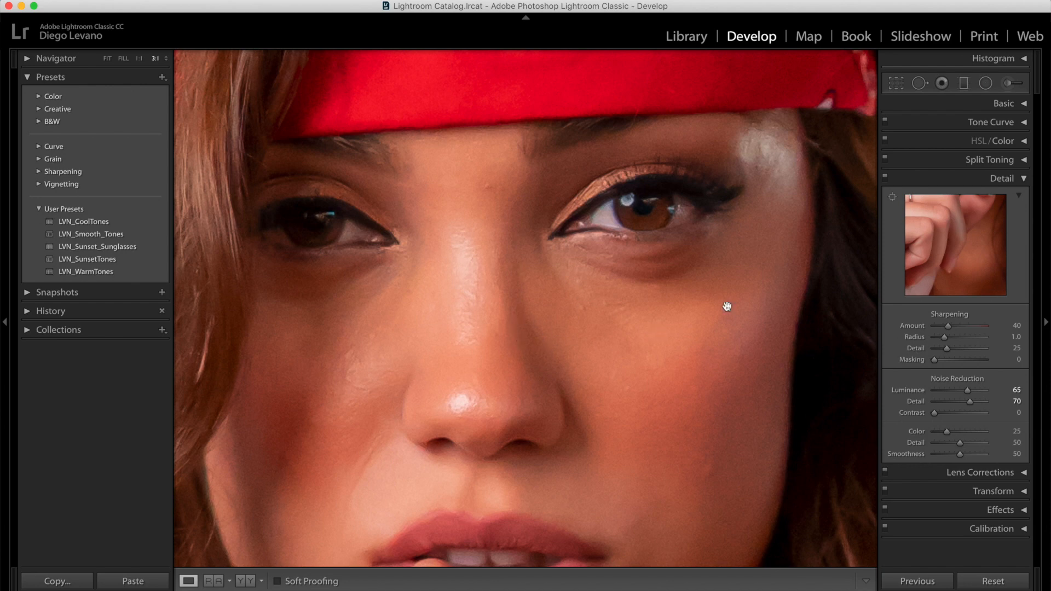
mouse_move(952, 382)
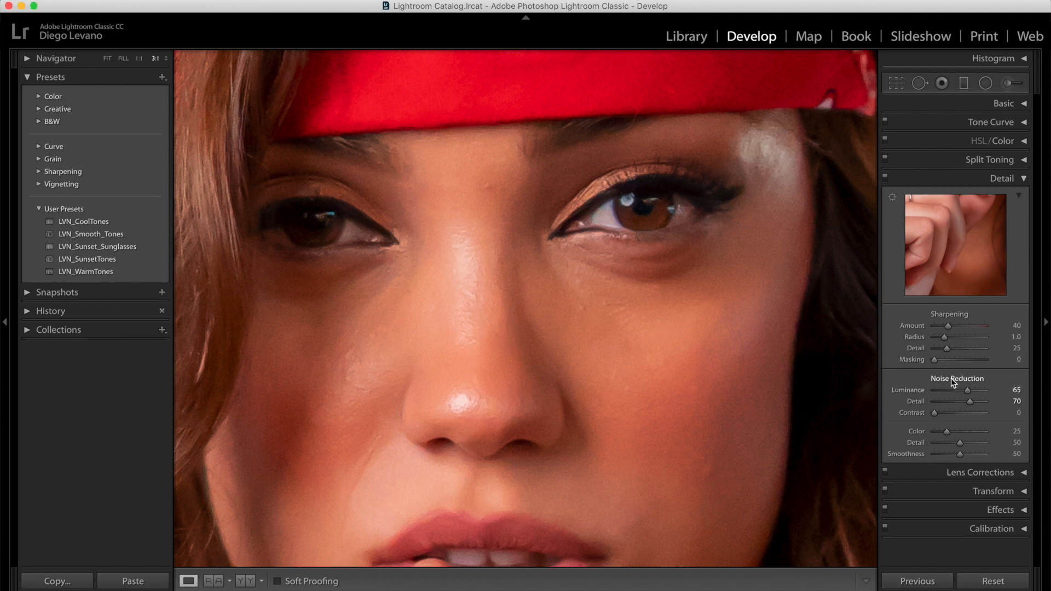
drag(967, 389, 933, 390)
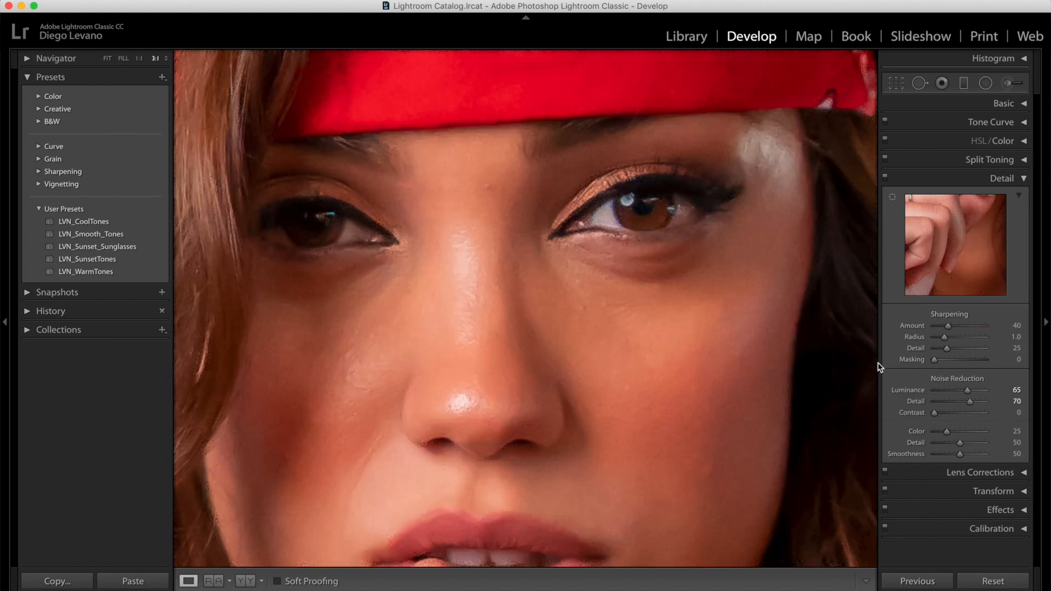
click(106, 58)
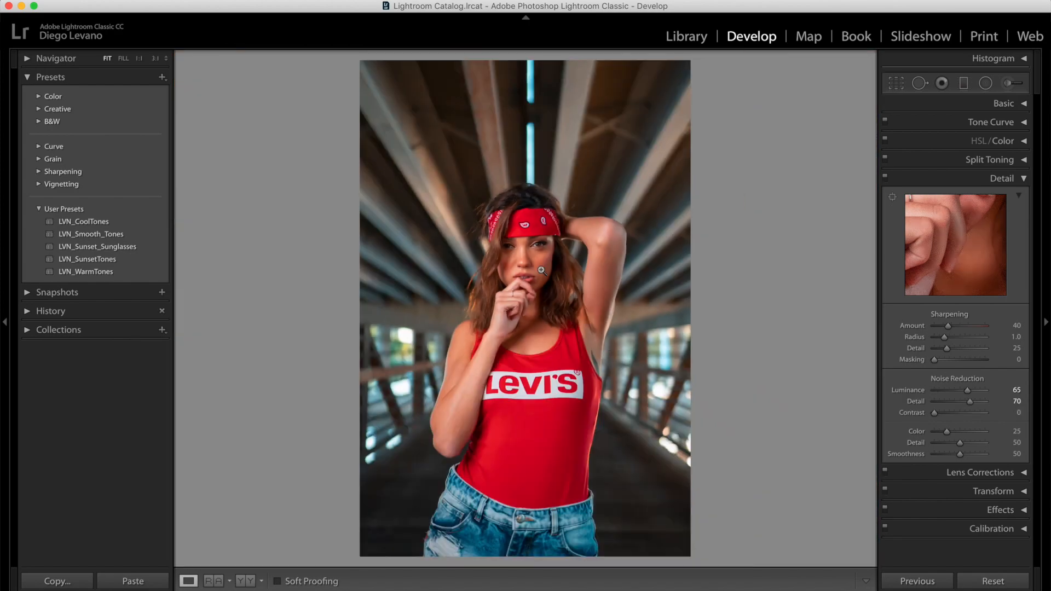
click(542, 270)
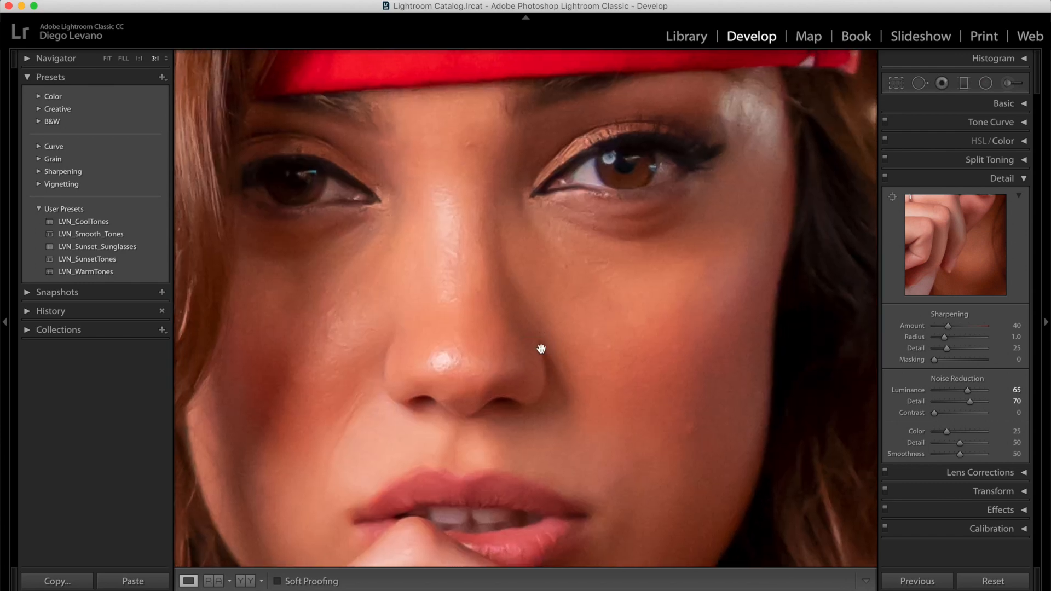